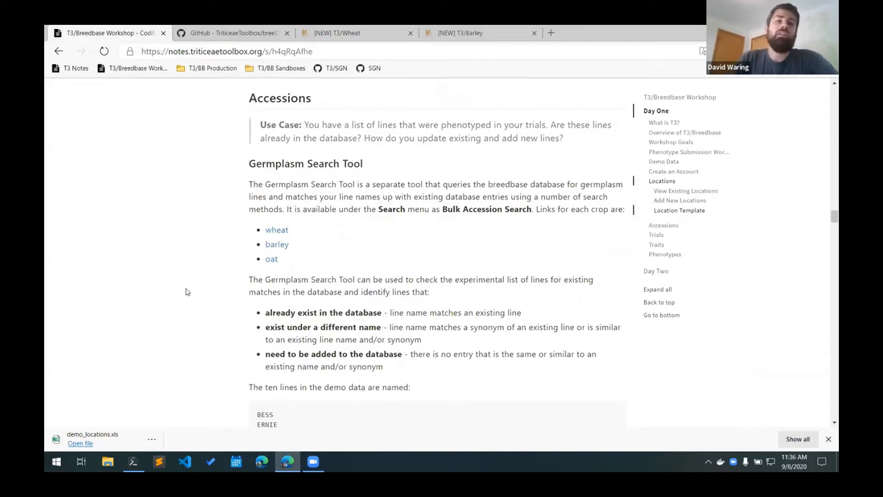
pyautogui.moveTo(176, 276)
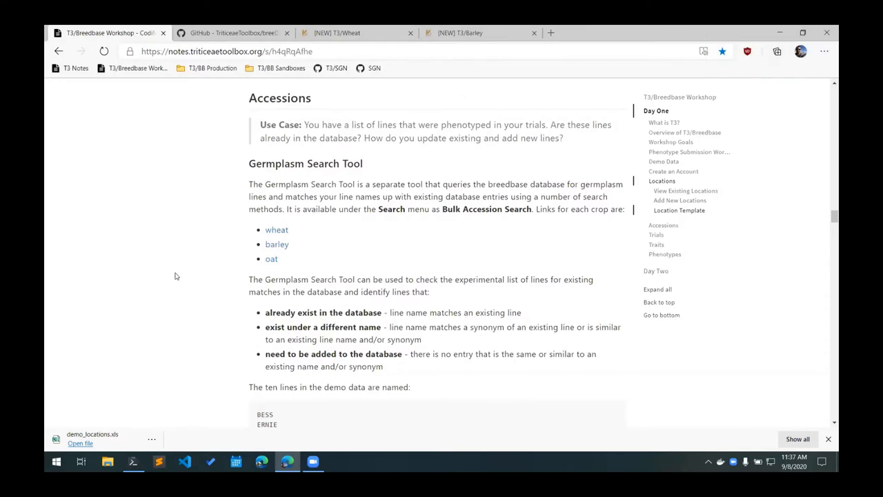
pyautogui.moveTo(311, 149)
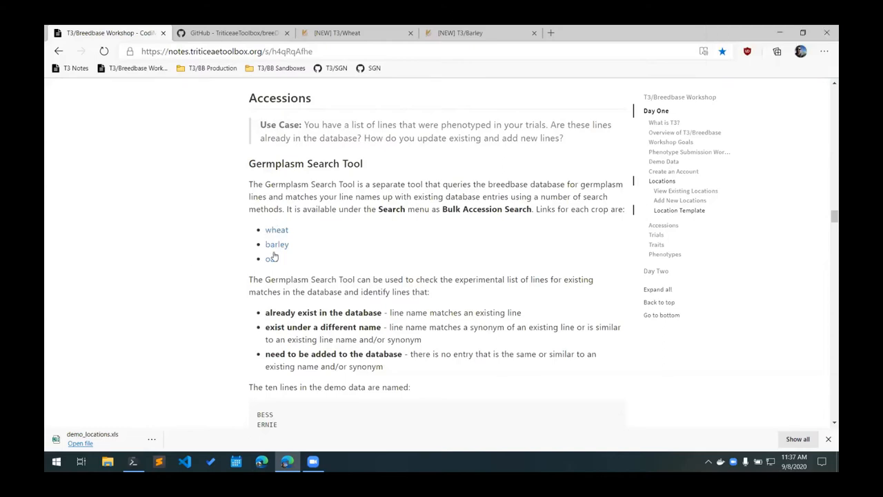
# Open the wheat germplasm search tool in a new tab, keeping T3/Wheat as the database
pyautogui.rightClick(276, 229)
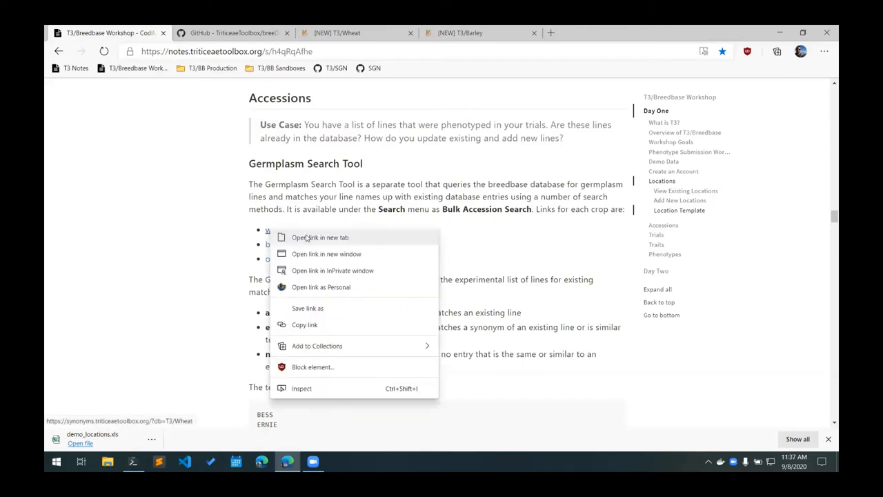
pyautogui.click(320, 237)
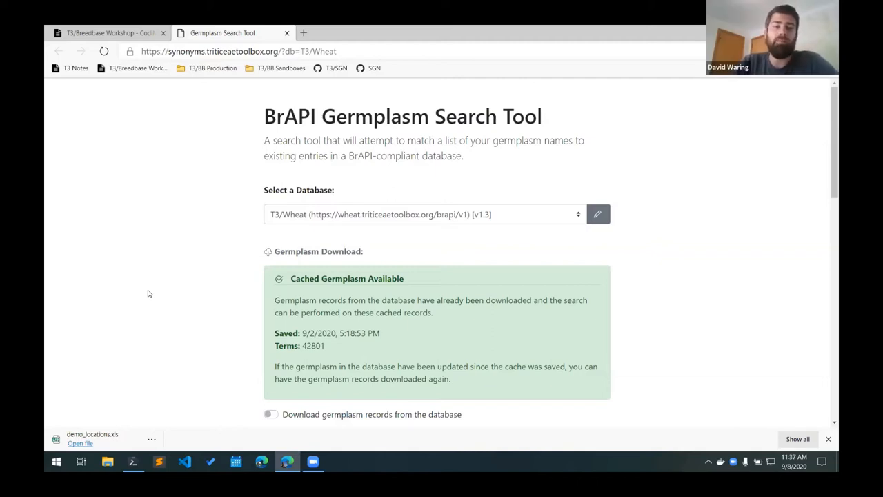
pyautogui.click(424, 214)
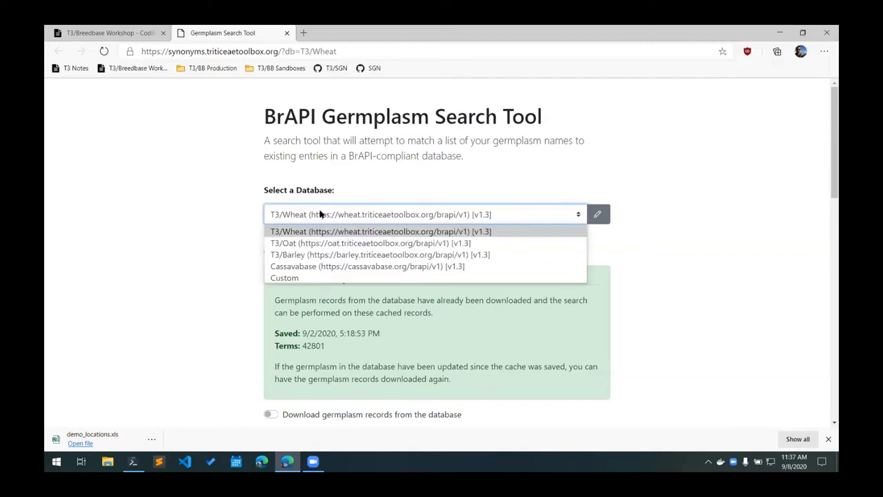
pyautogui.moveTo(380, 255)
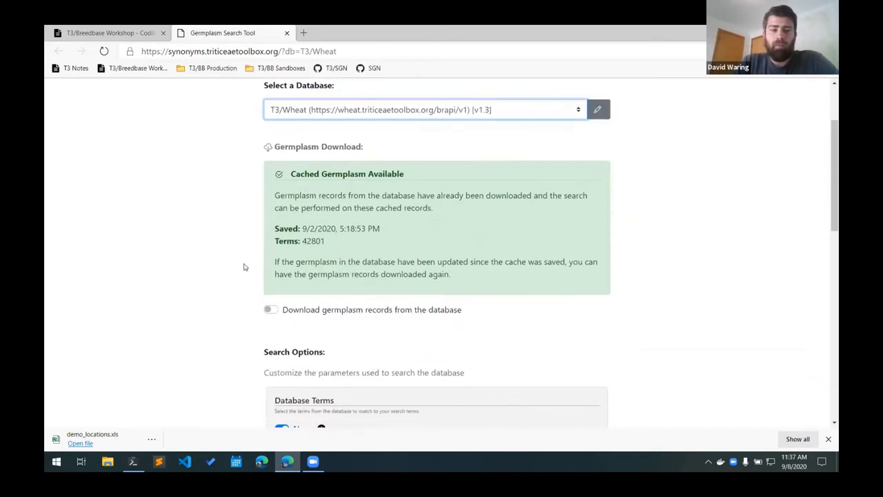
pyautogui.scroll(-3)
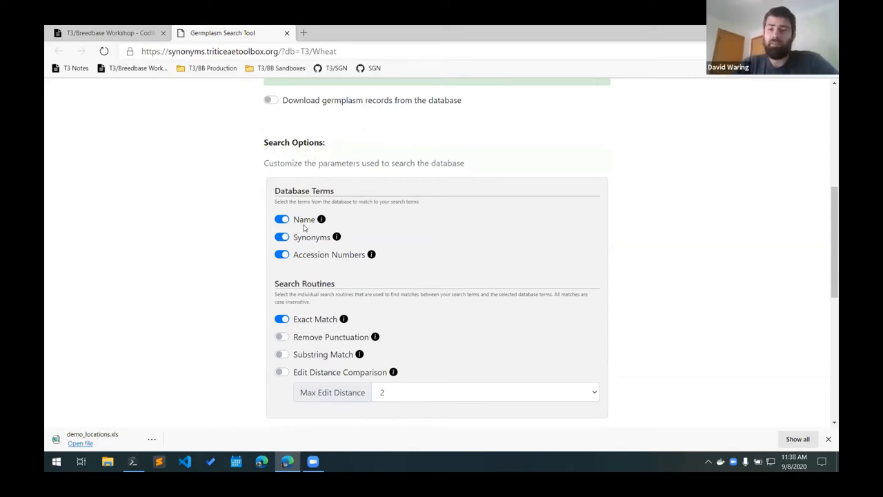
pyautogui.moveTo(327, 226)
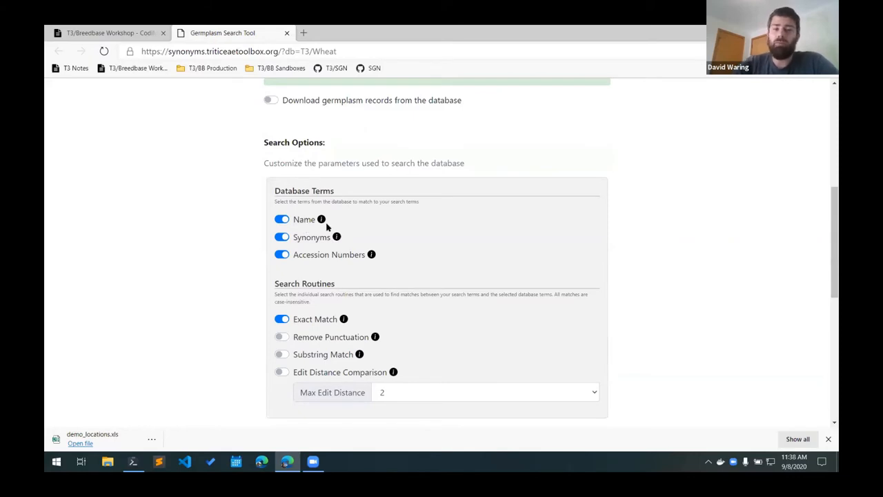
pyautogui.moveTo(326, 260)
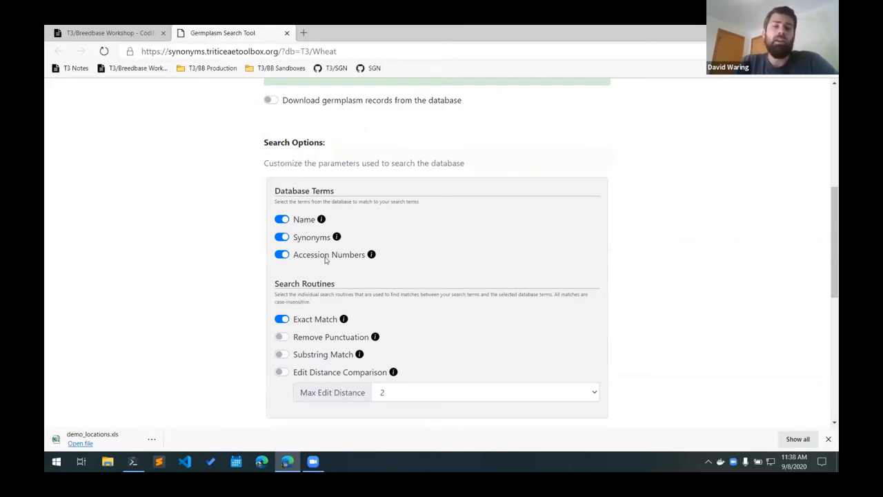
pyautogui.moveTo(330, 246)
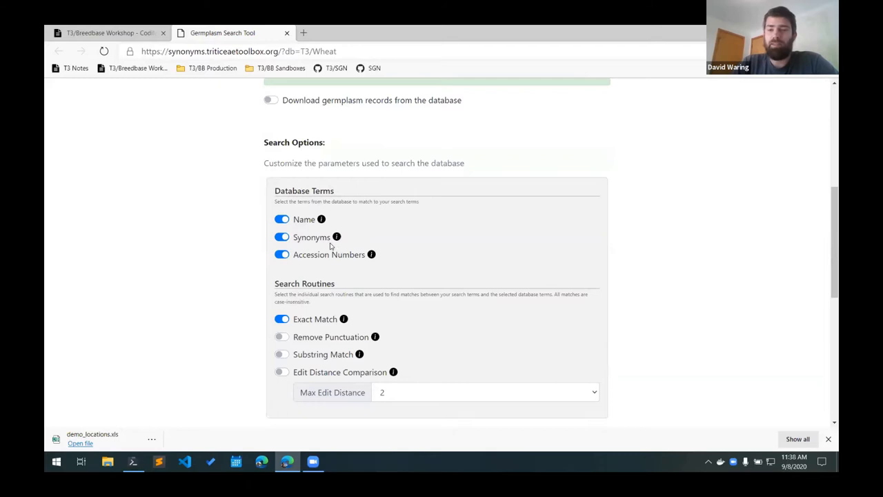
pyautogui.moveTo(301, 238)
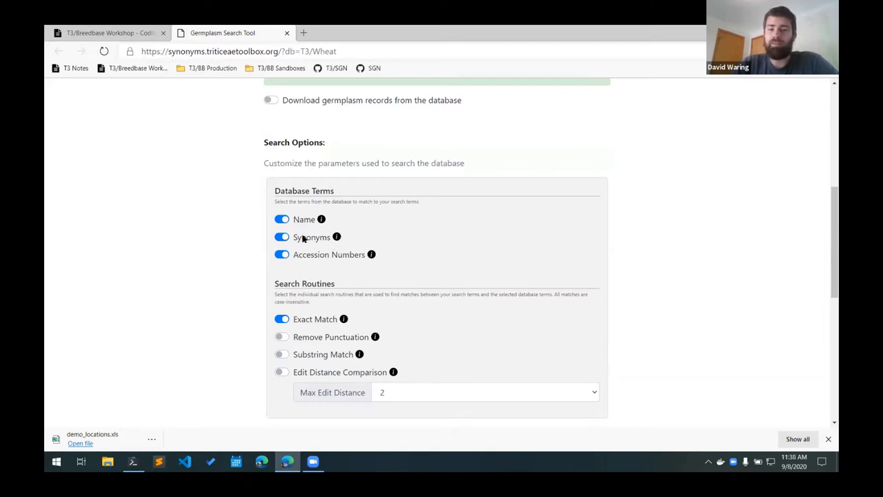
pyautogui.scroll(-3)
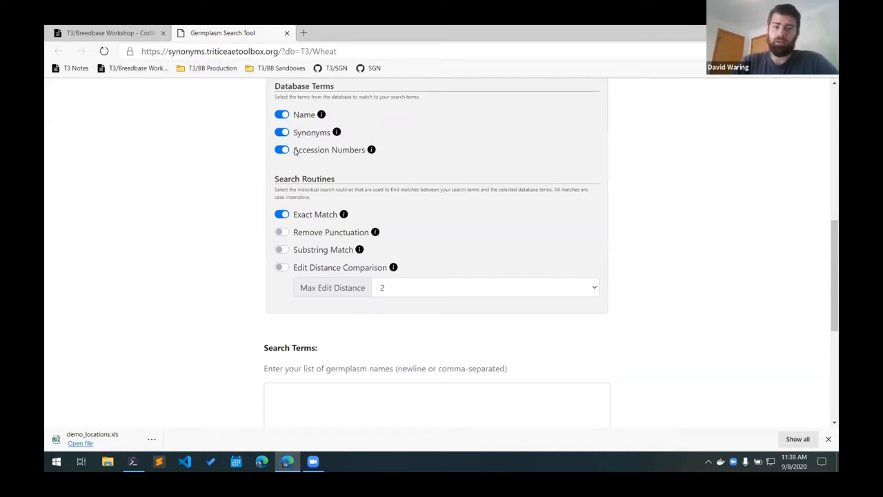
pyautogui.moveTo(306, 144)
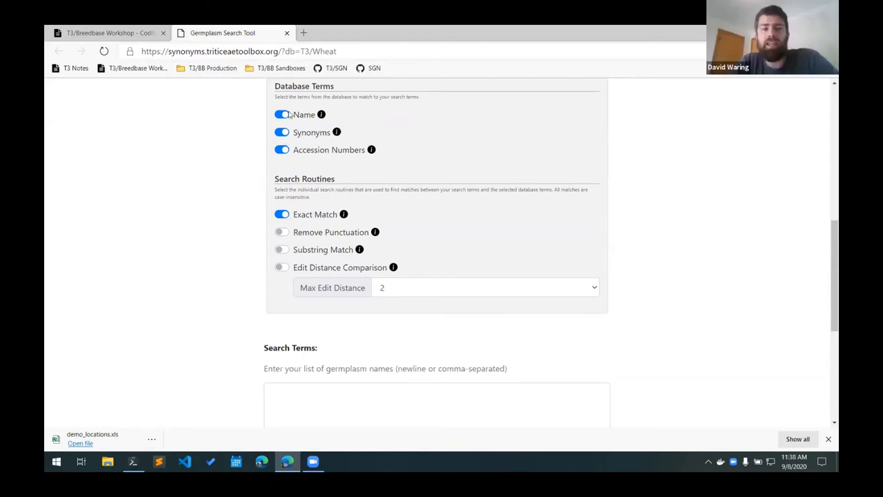
pyautogui.moveTo(288, 172)
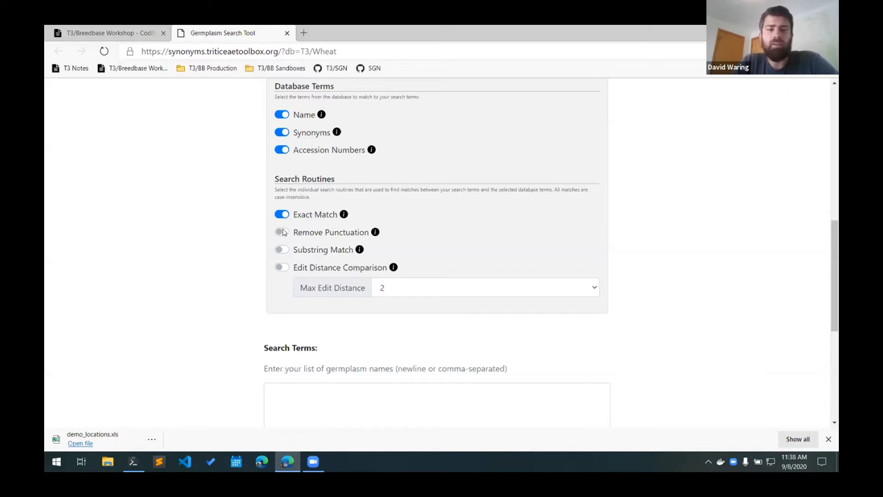
# Turn on Remove Punctuation and Substring Match, leaving Max Edit Distance at 2
pyautogui.click(281, 231)
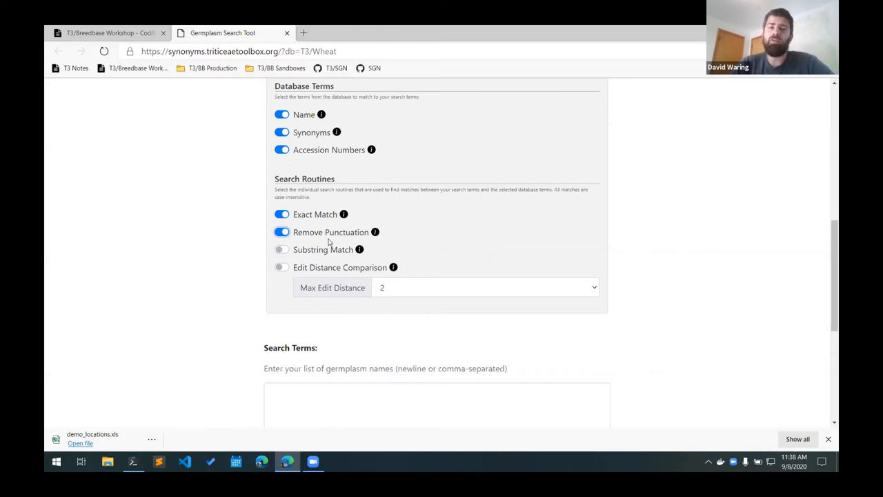
pyautogui.click(825, 33)
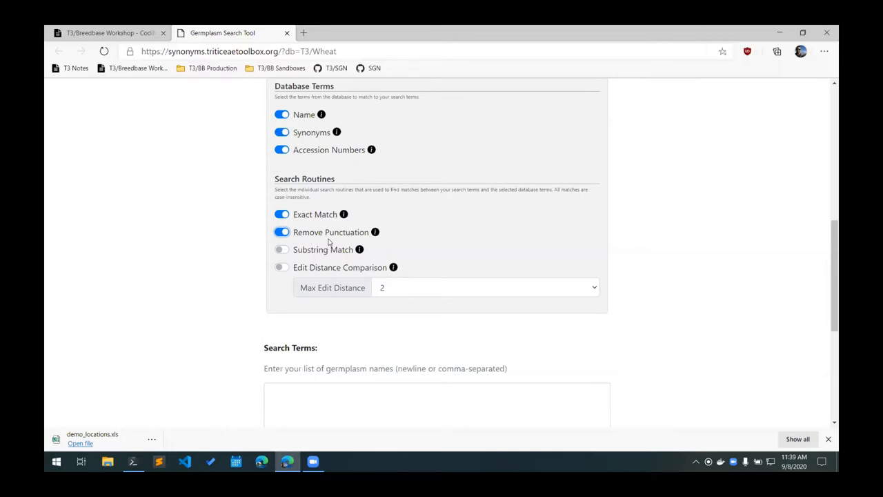
pyautogui.moveTo(299, 271)
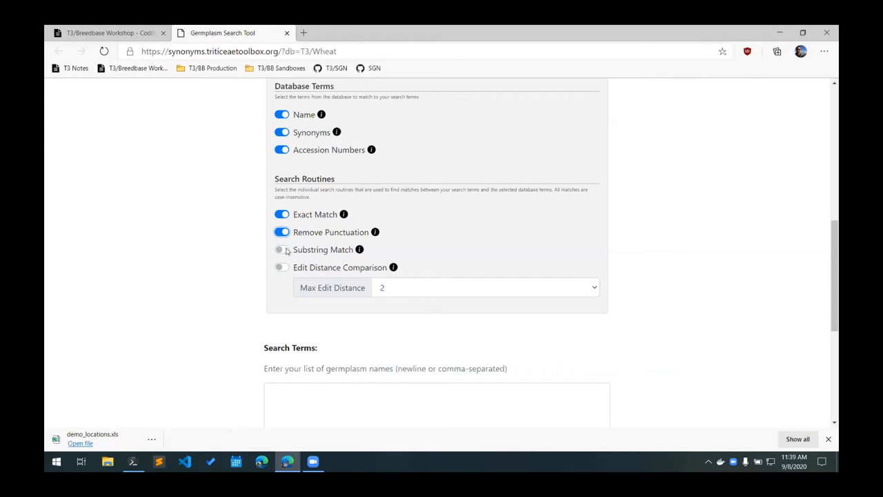
pyautogui.click(282, 249)
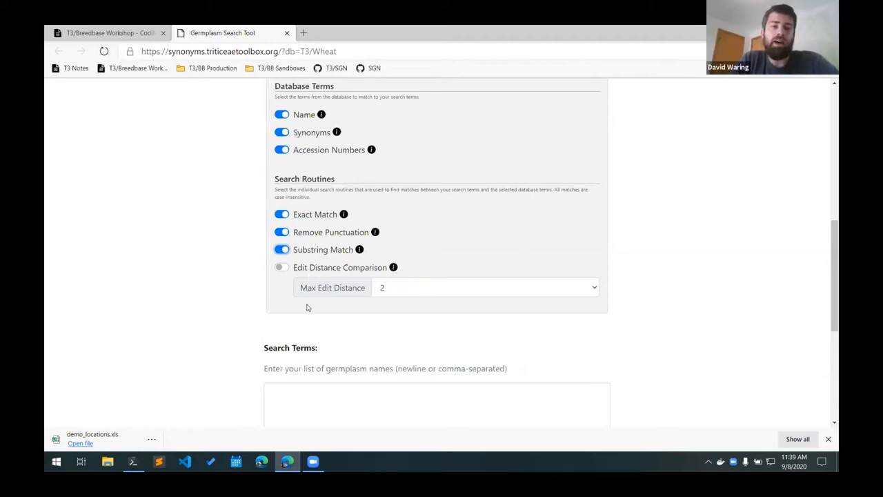
pyautogui.moveTo(404, 293)
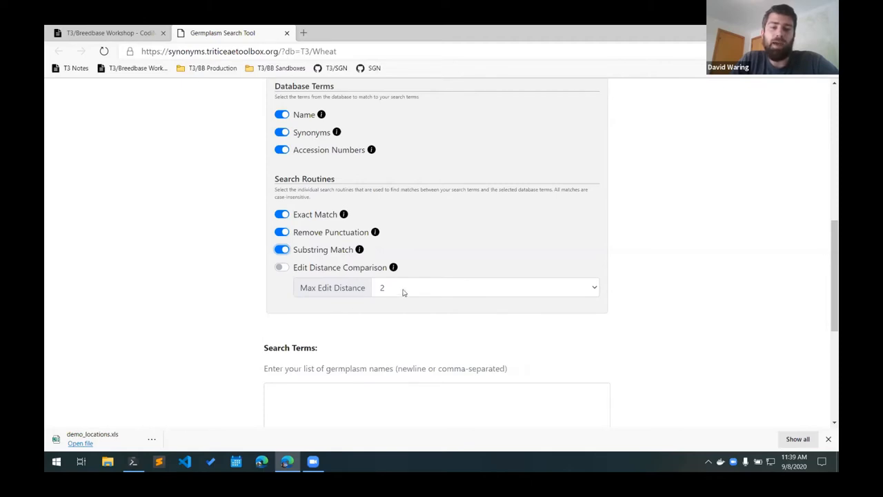
pyautogui.click(486, 287)
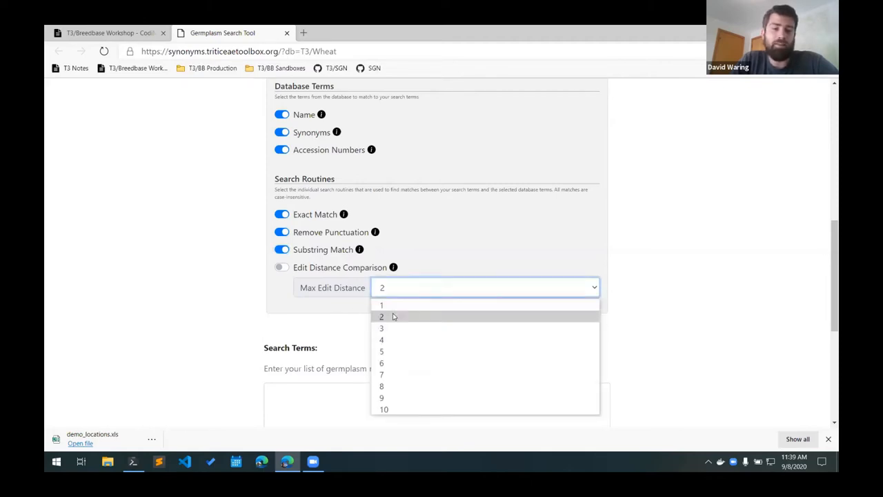
pyautogui.click(382, 316)
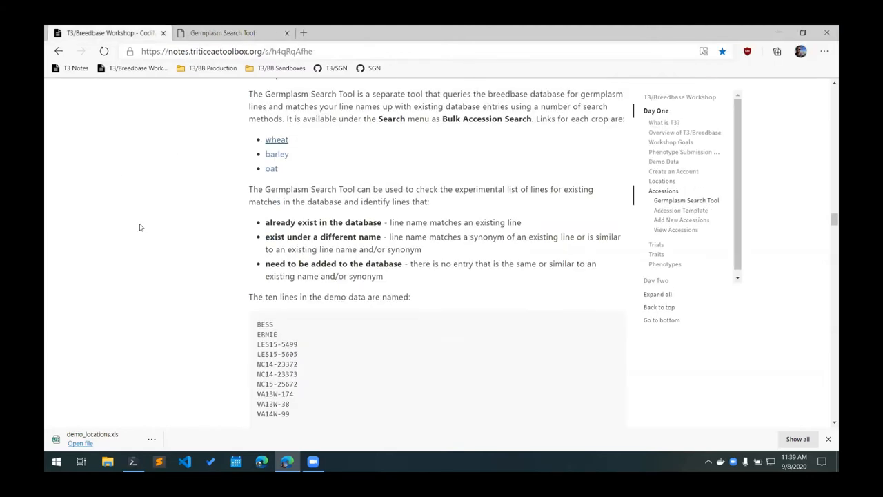
# Select the ten demo line names in the notes and paste them into Search Terms
pyautogui.scroll(-3)
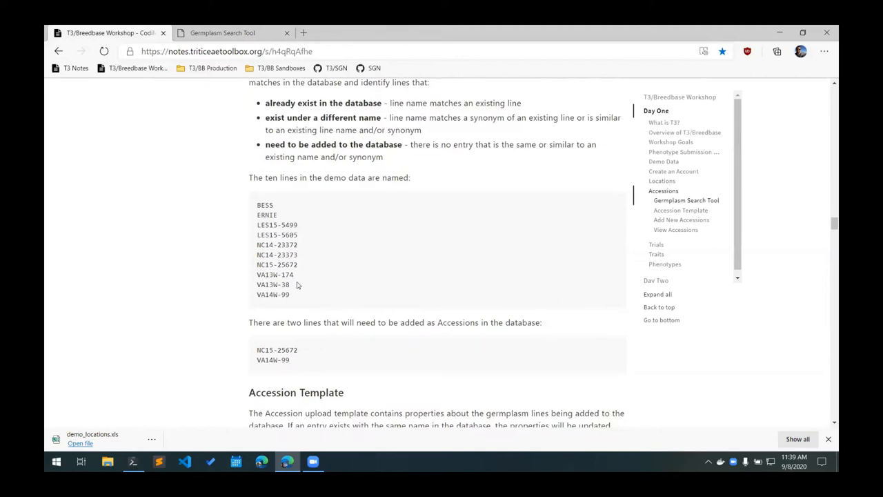
pyautogui.moveTo(257, 205); pyautogui.dragTo(290, 295)
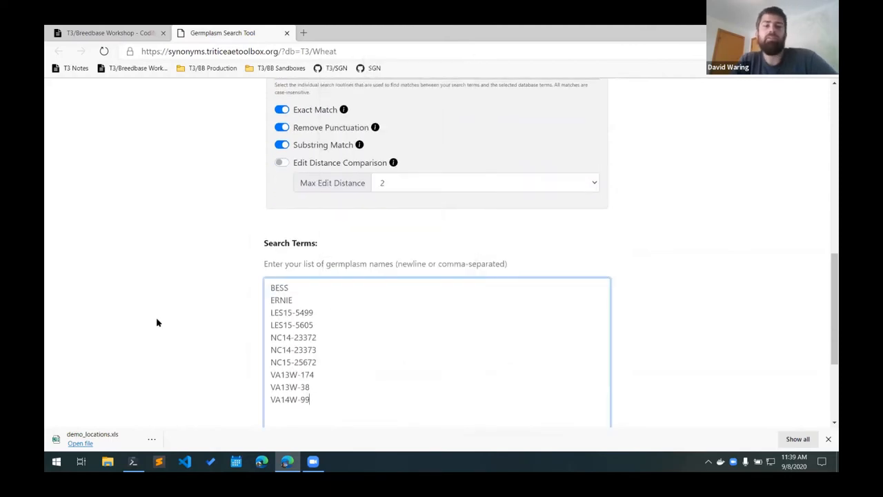
pyautogui.scroll(-3)
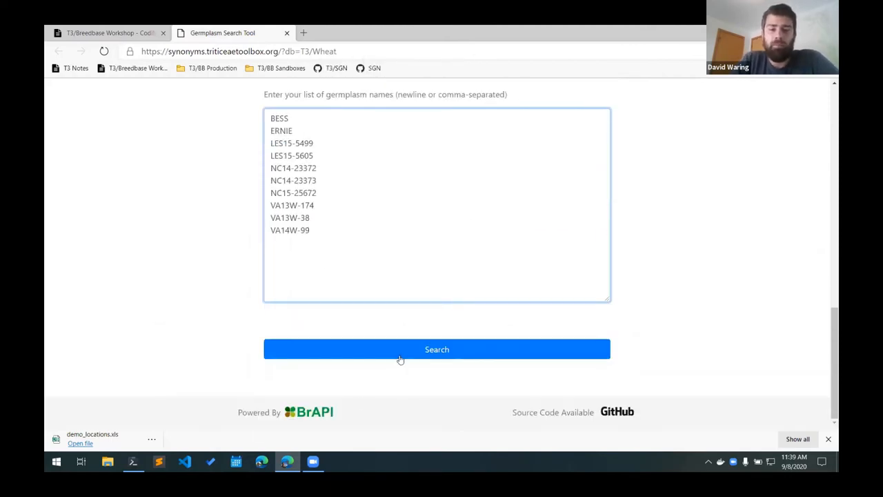
# Search the ten lines and browse the BESS exact-match record's properties
pyautogui.click(436, 349)
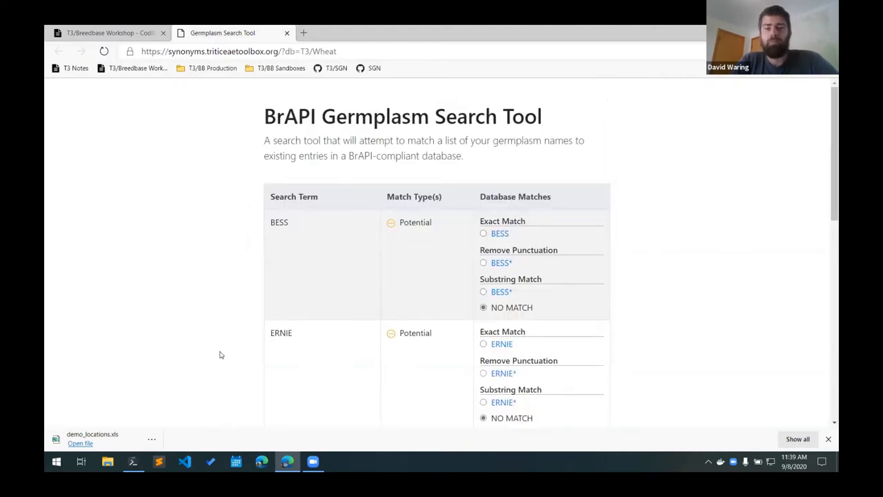
pyautogui.moveTo(454, 248)
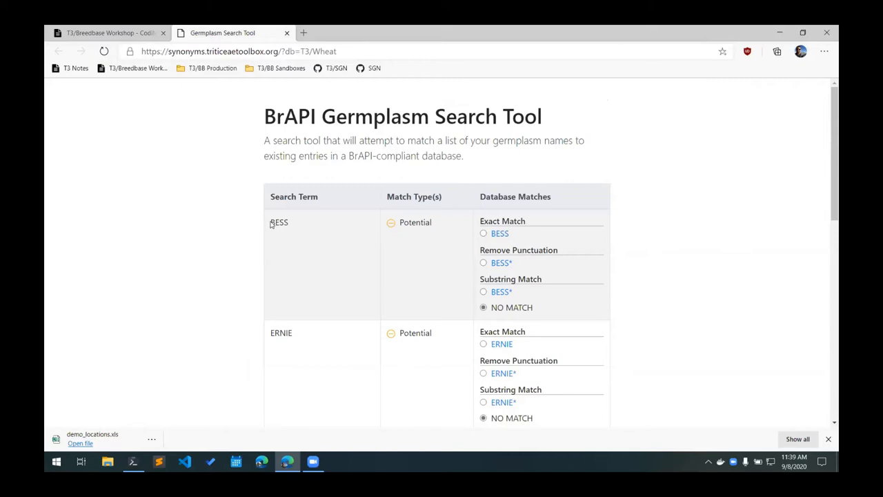
pyautogui.doubleClick(279, 221)
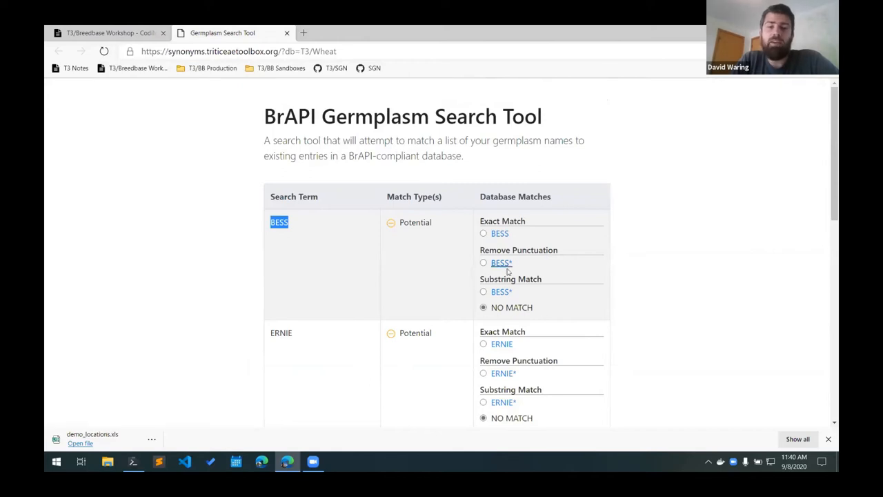
pyautogui.moveTo(533, 256)
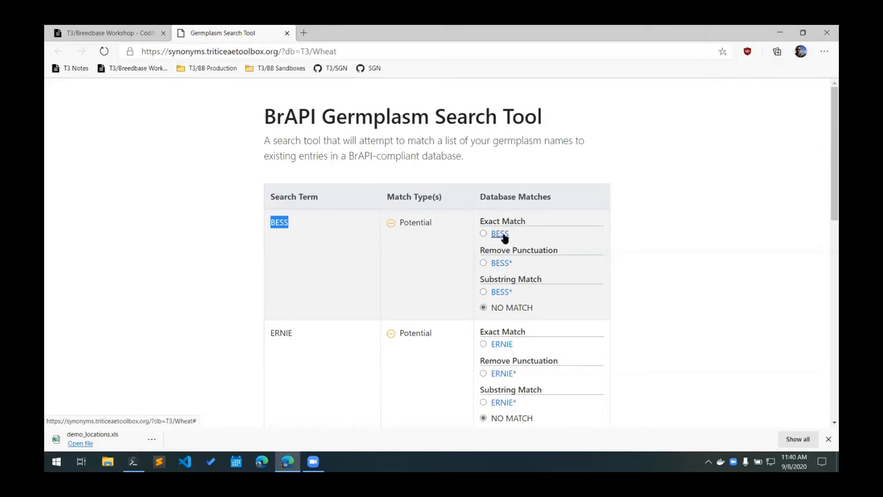
pyautogui.click(499, 233)
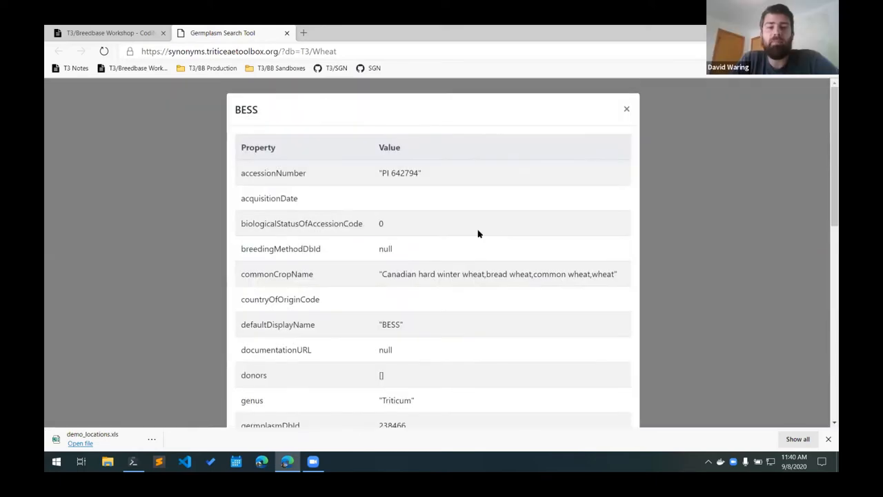
pyautogui.scroll(-3)
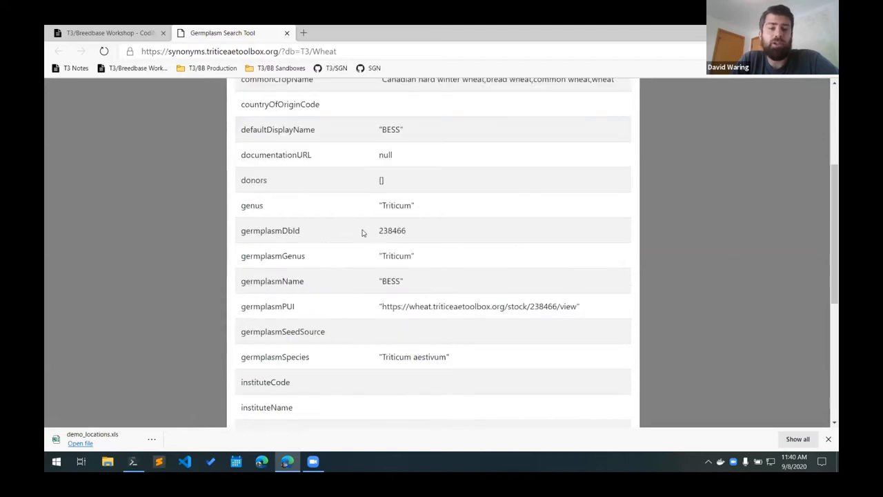
pyautogui.scroll(-3)
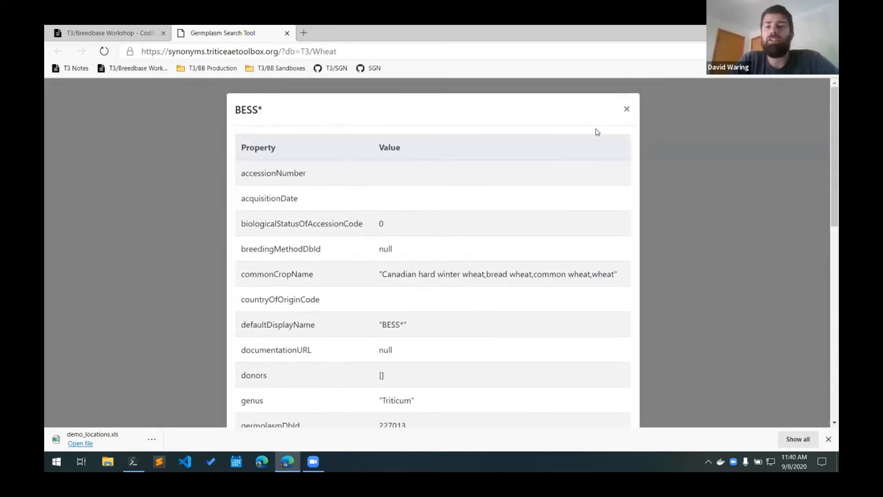
pyautogui.click(626, 109)
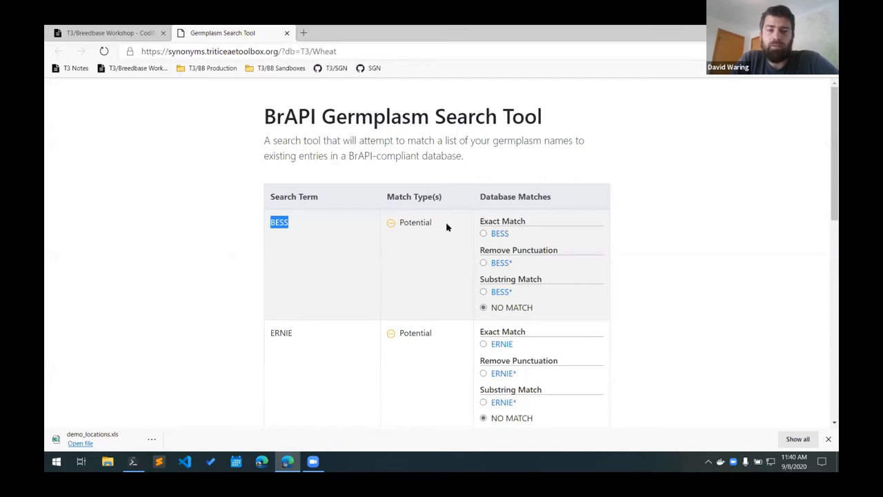
# Accept the exact BESS match, then locate unmatched names like NC15-25672
pyautogui.click(483, 233)
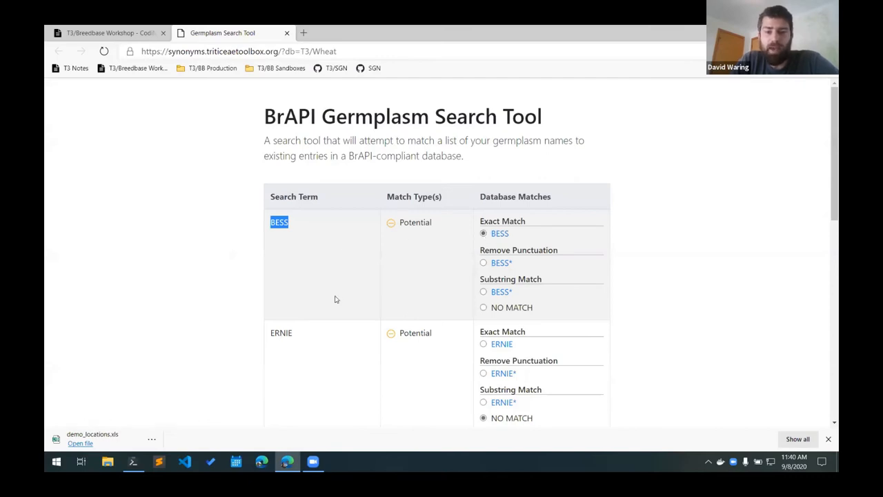
pyautogui.scroll(-3)
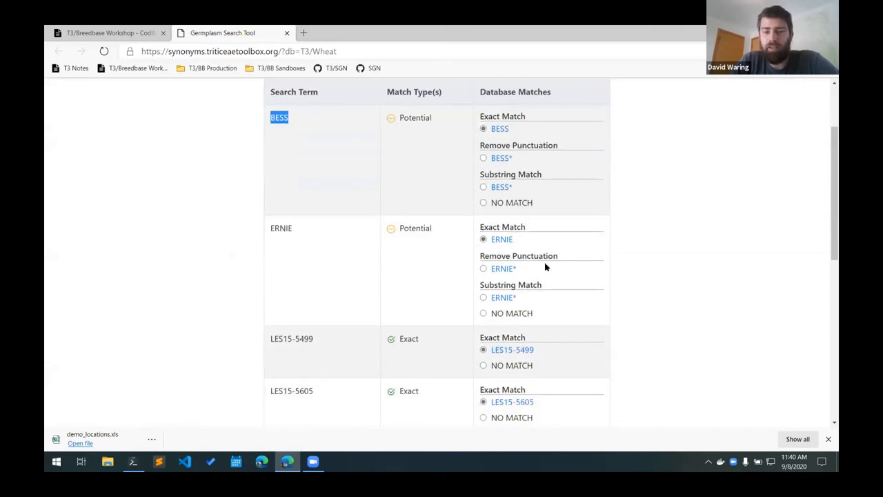
pyautogui.moveTo(373, 311)
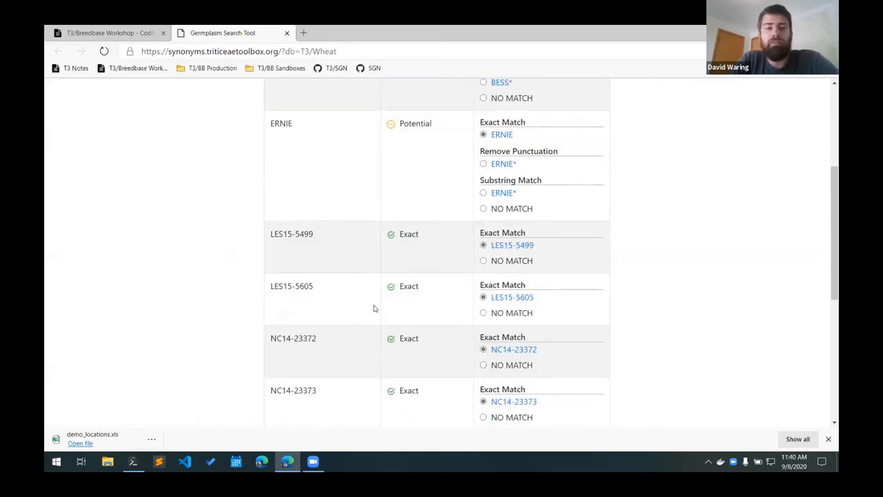
pyautogui.scroll(-3)
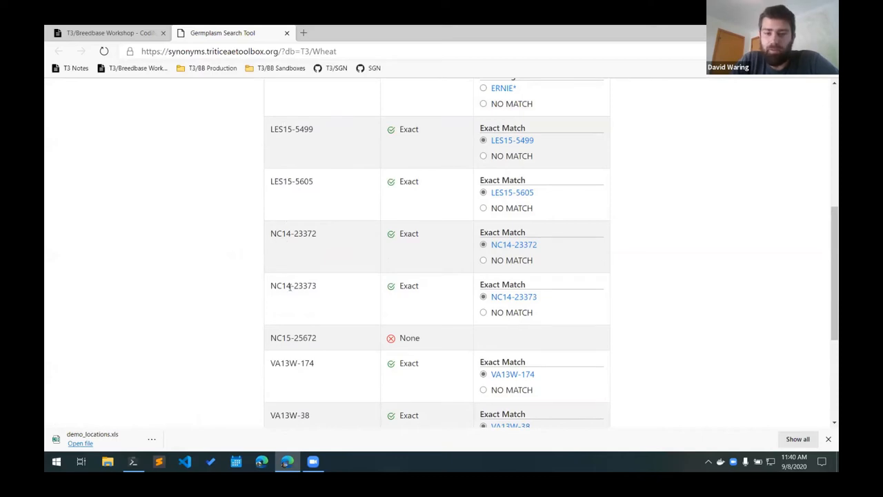
pyautogui.scroll(-3)
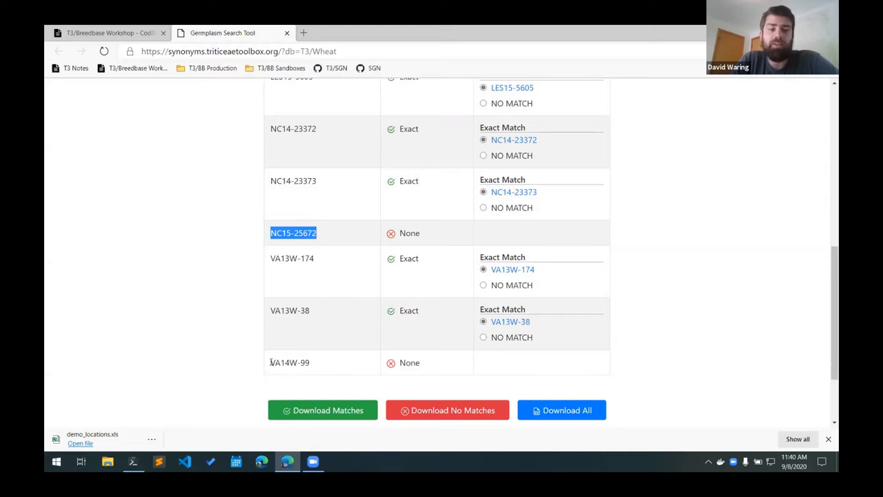
pyautogui.doubleClick(289, 362)
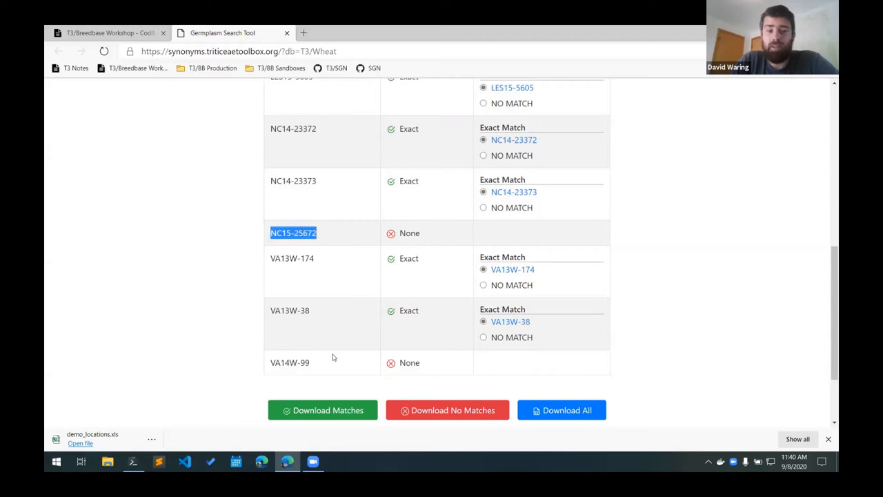
pyautogui.moveTo(319, 371)
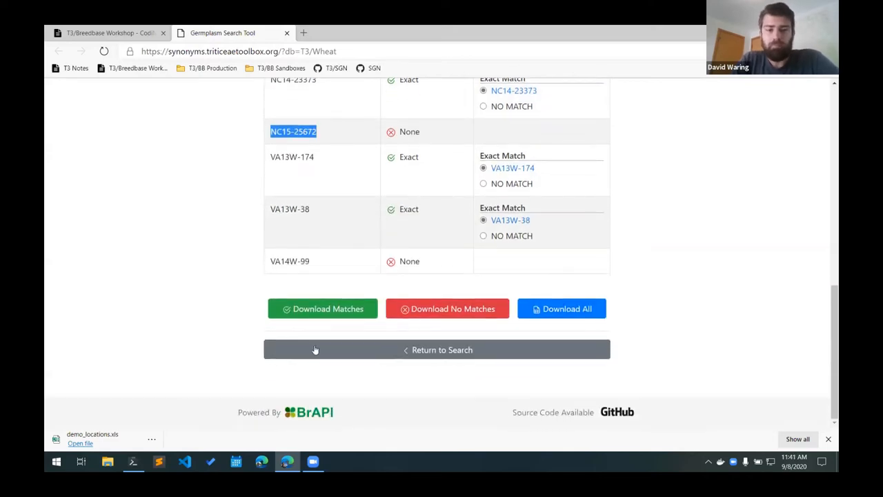
pyautogui.moveTo(451, 308)
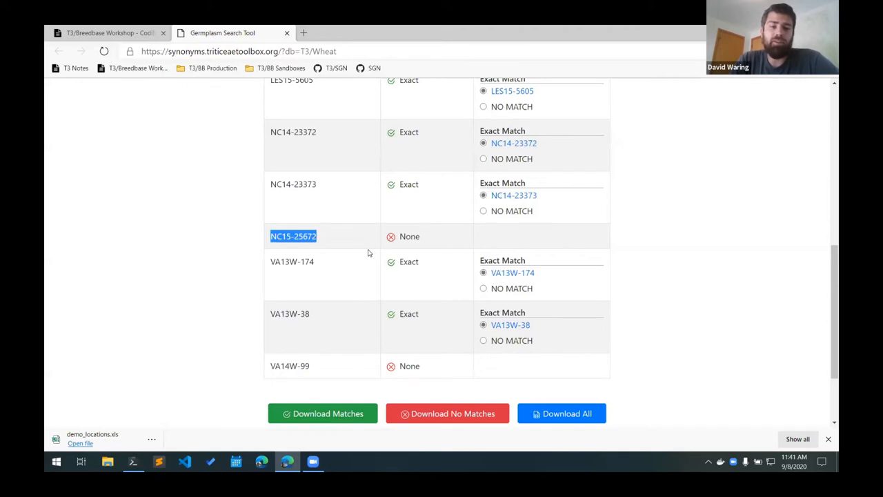
pyautogui.moveTo(547, 324)
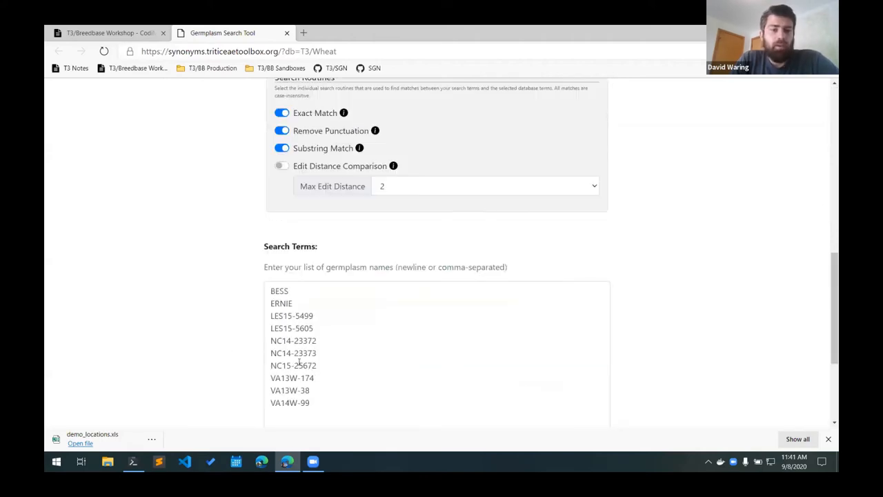
# Scroll the search form down to the Search Terms box
pyautogui.scroll(-3)
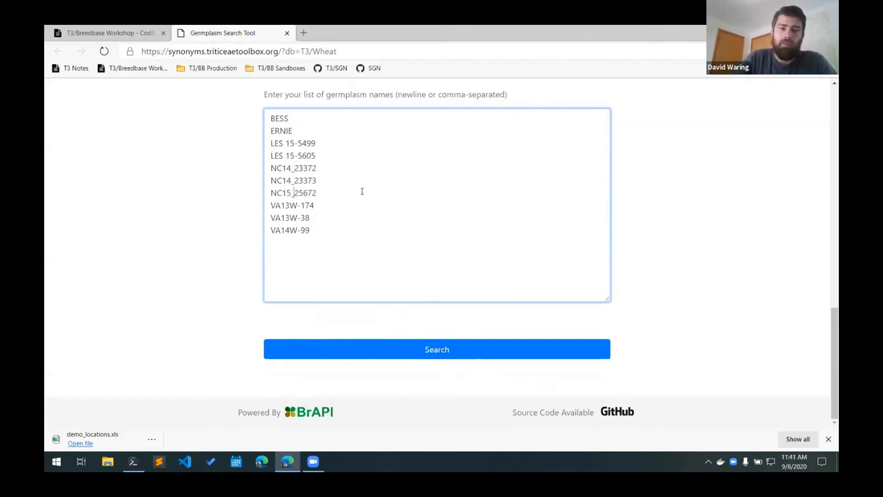
pyautogui.moveTo(311, 360)
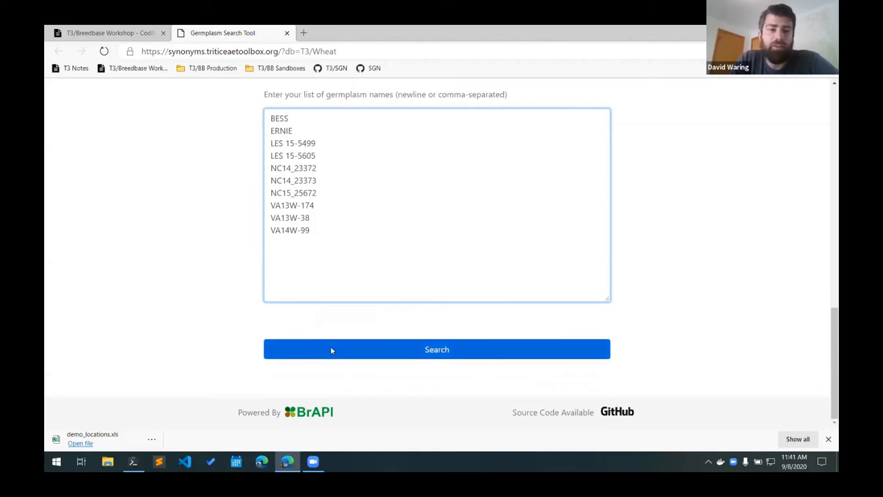
# Re-search the edited names and accept LES15-5499 as the match for LES 15-5499
pyautogui.click(437, 349)
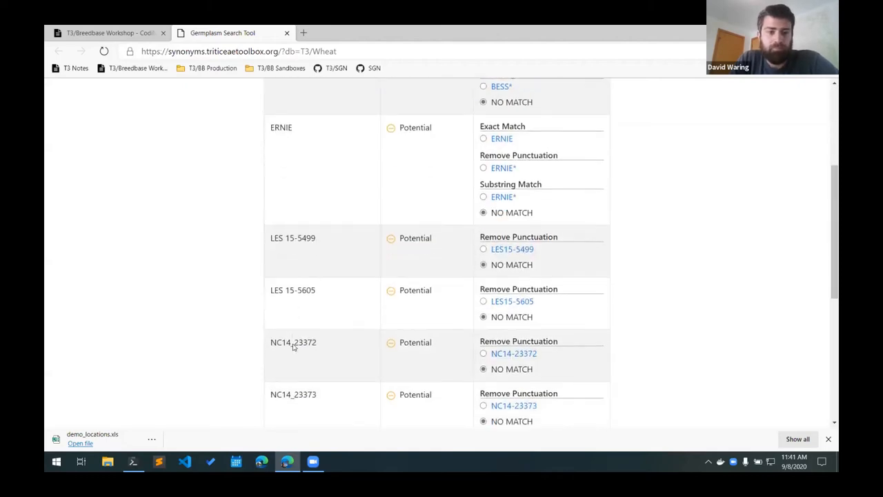
pyautogui.scroll(-3)
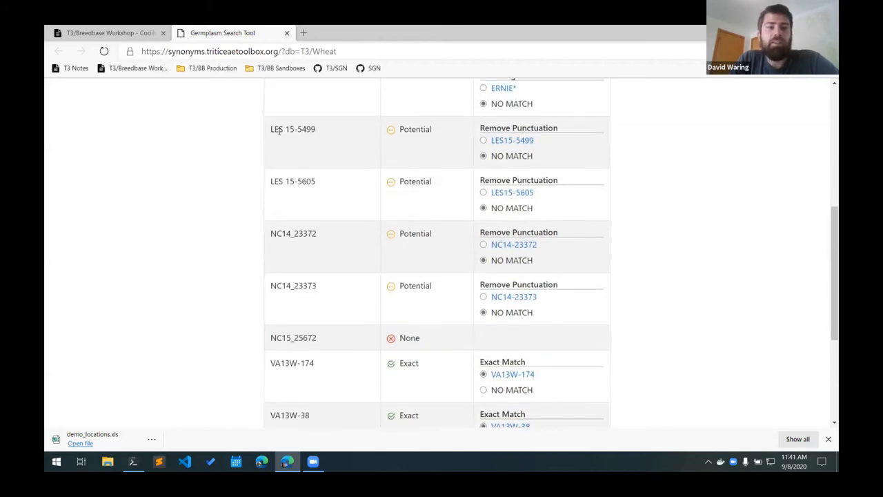
pyautogui.doubleClick(292, 129)
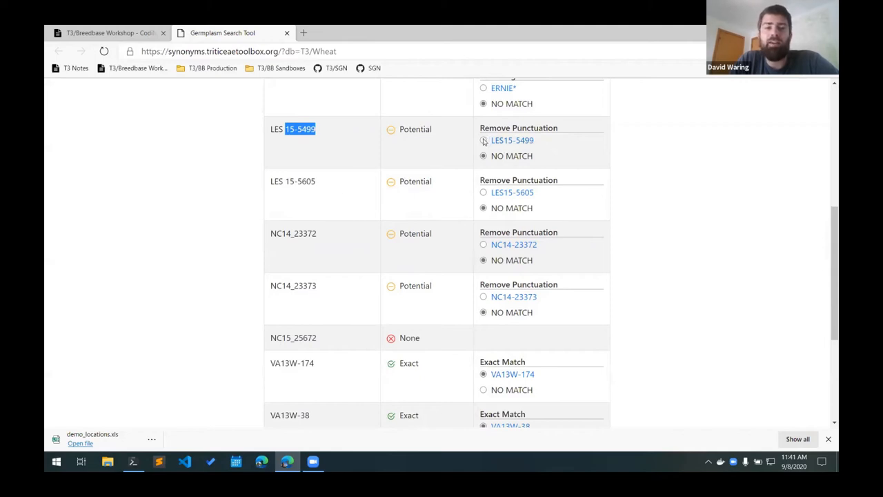
pyautogui.click(483, 140)
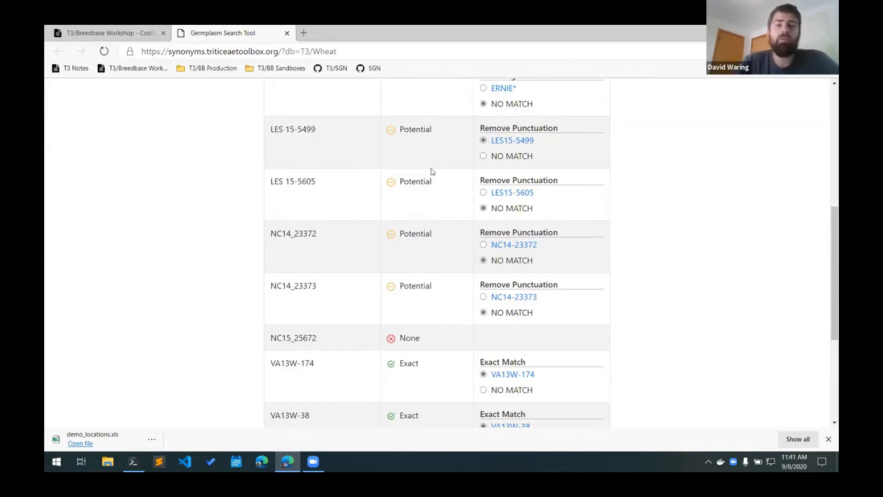
pyautogui.moveTo(542, 141)
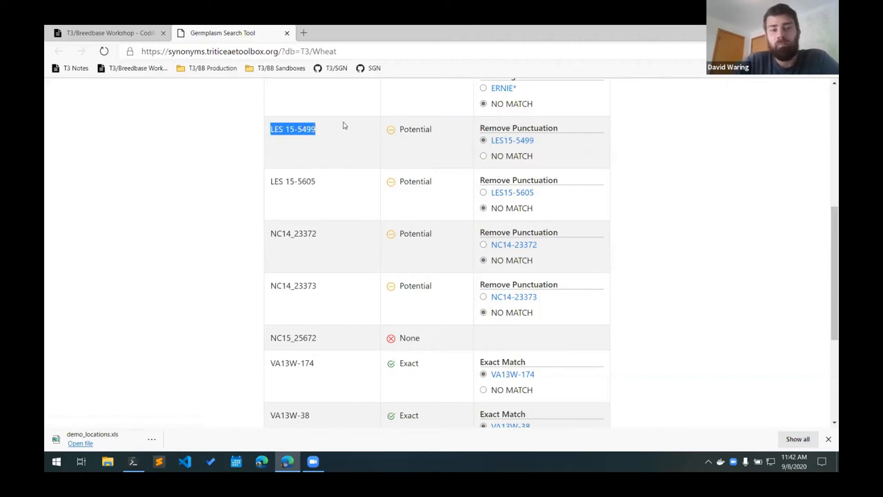
pyautogui.moveTo(154, 87)
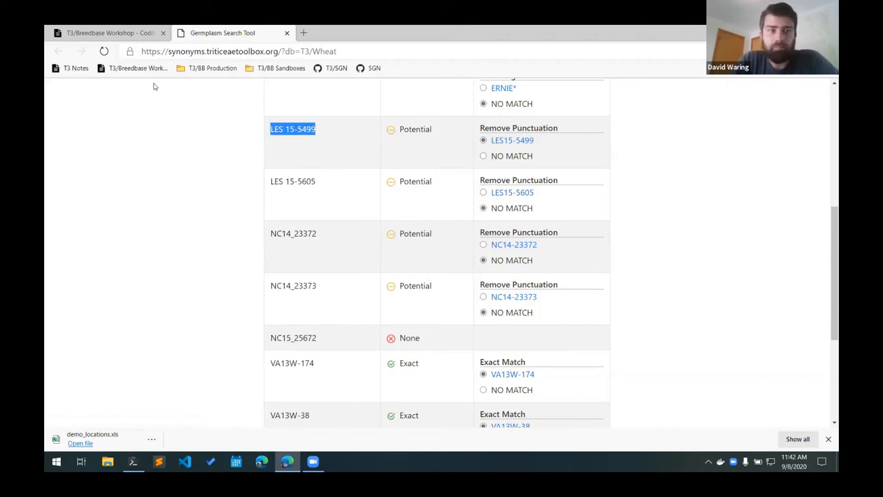
pyautogui.click(107, 33)
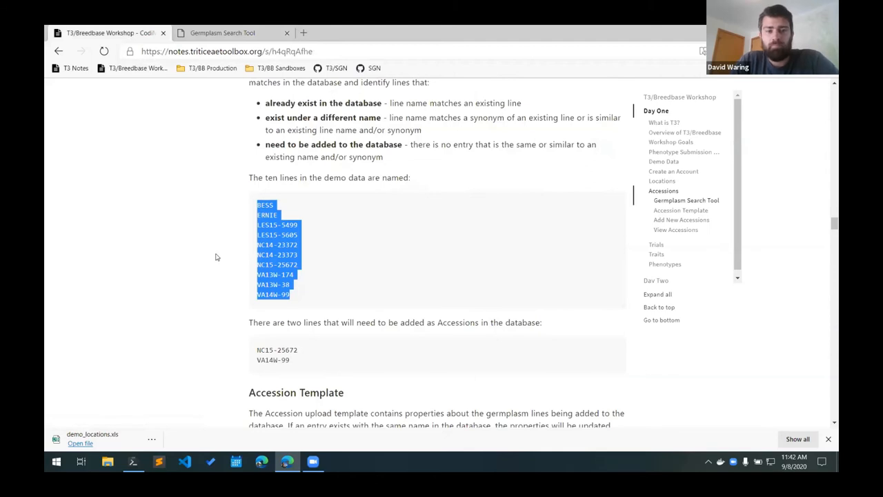
pyautogui.scroll(-3)
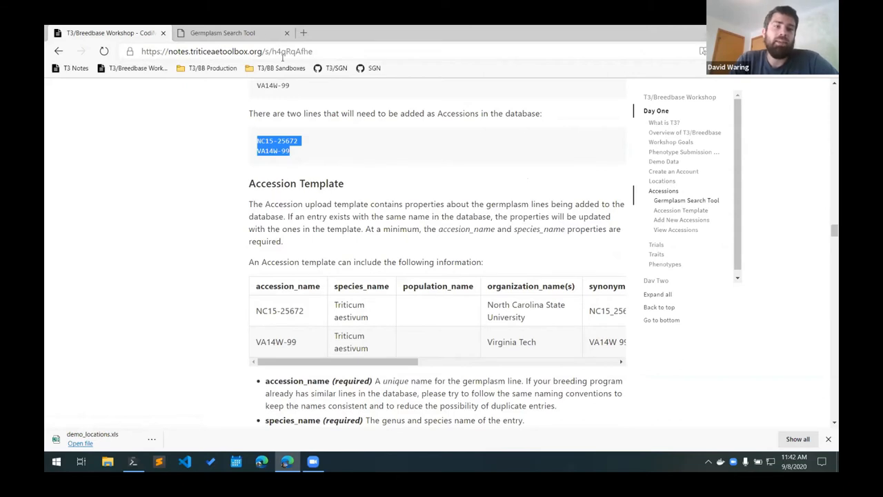
pyautogui.click(222, 32)
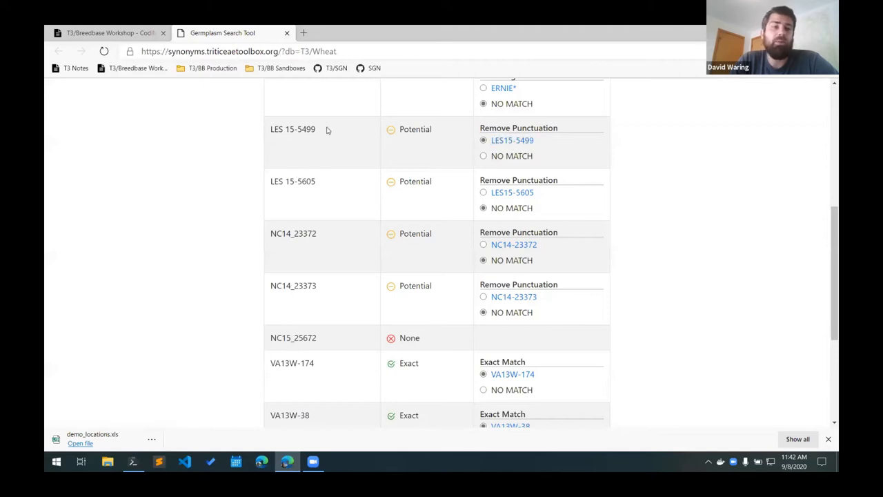
pyautogui.doubleClick(292, 129)
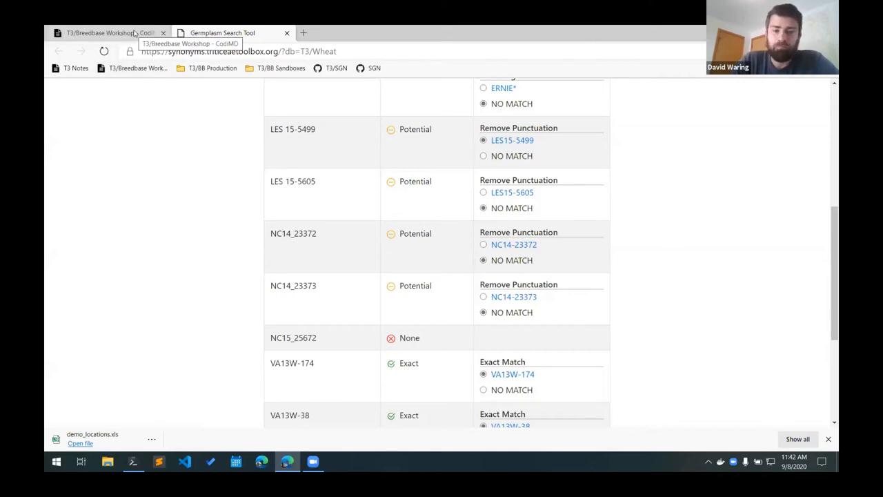
# Scroll the CodiMD notes to the Accession Template table, briefly selecting NC15-25672
pyautogui.click(104, 32)
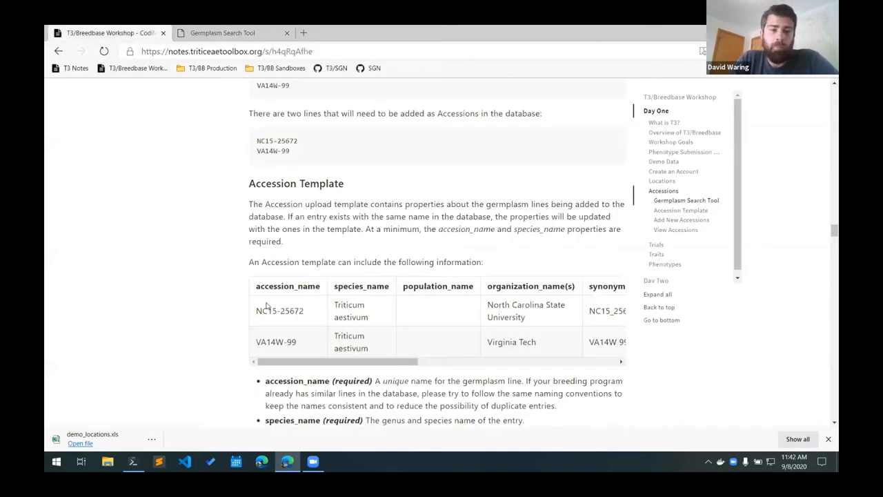
pyautogui.scroll(-3)
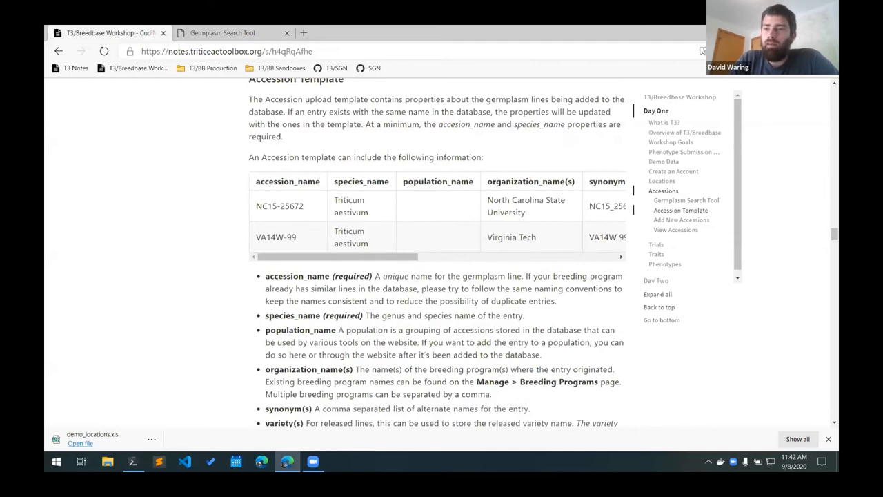
pyautogui.scroll(-3)
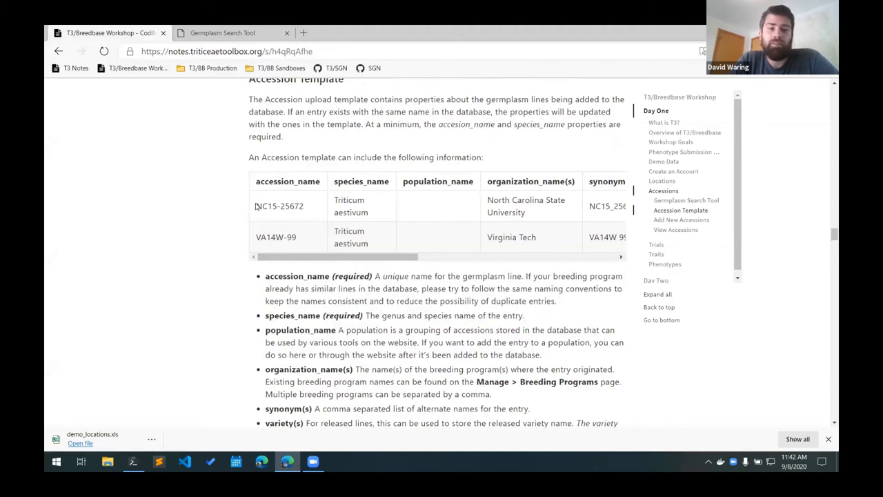
pyautogui.doubleClick(278, 205)
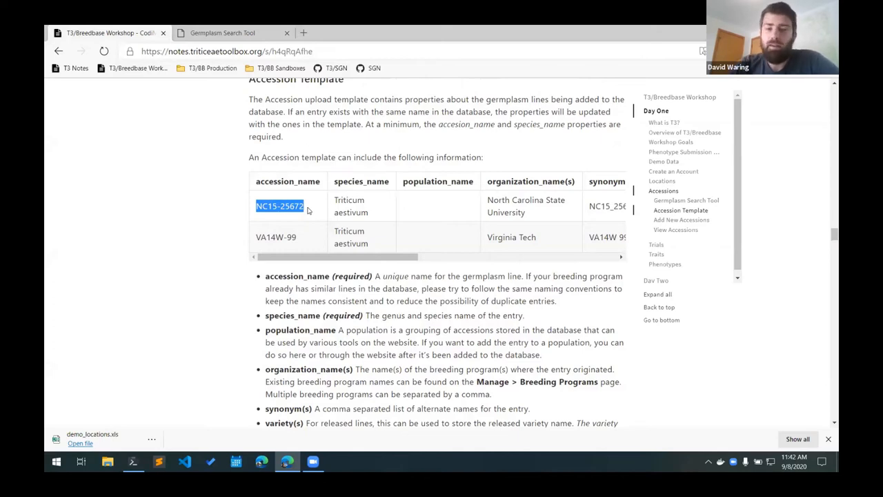
pyautogui.moveTo(291, 219)
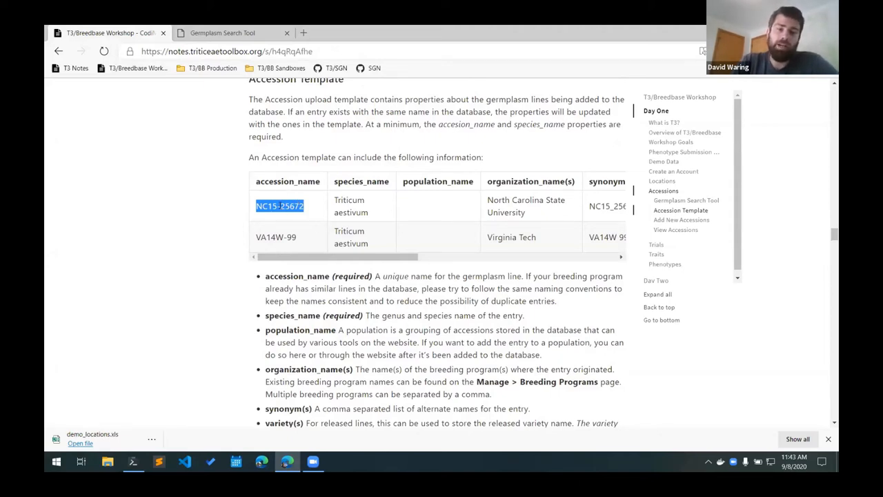
pyautogui.click(278, 206)
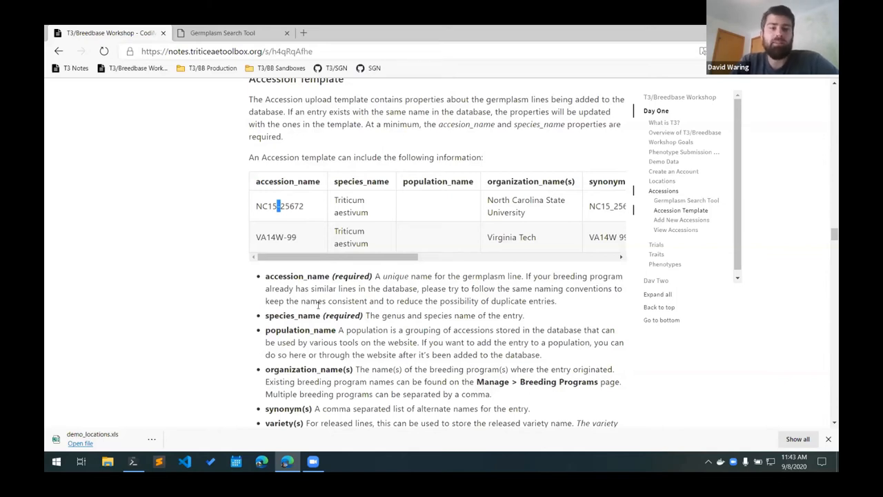
pyautogui.moveTo(298, 238)
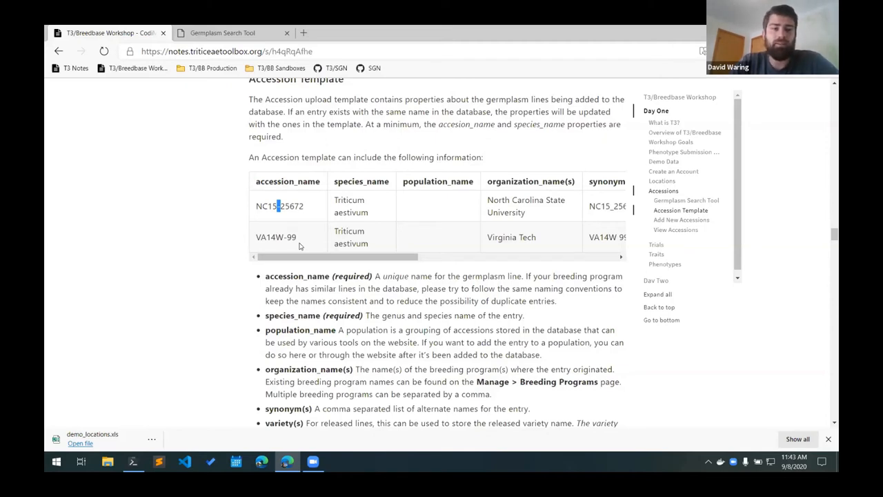
pyautogui.moveTo(333, 246)
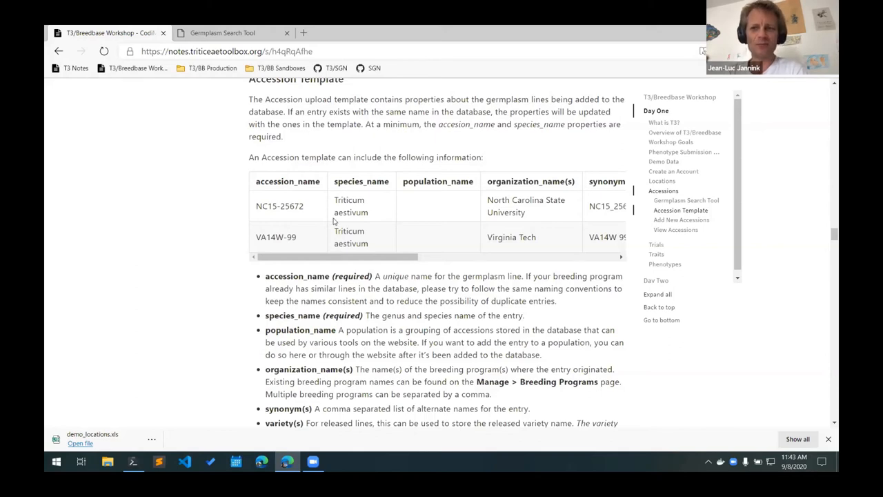
pyautogui.scroll(-3)
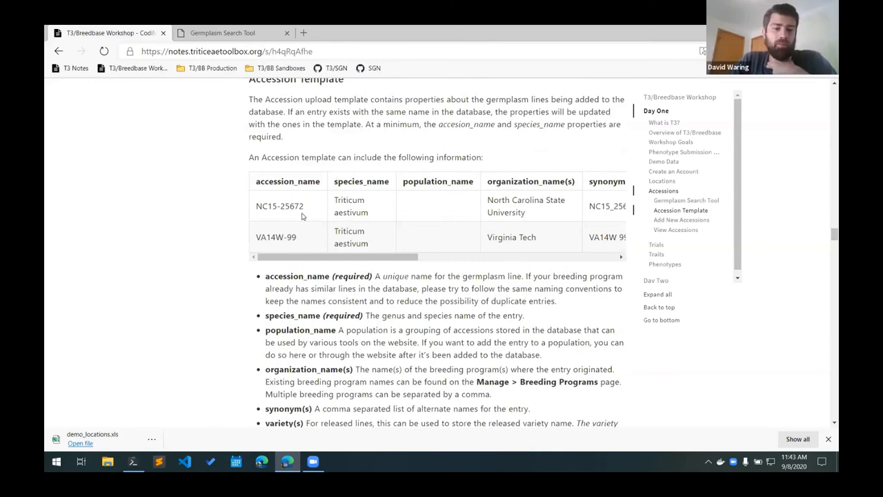
pyautogui.doubleClick(341, 200)
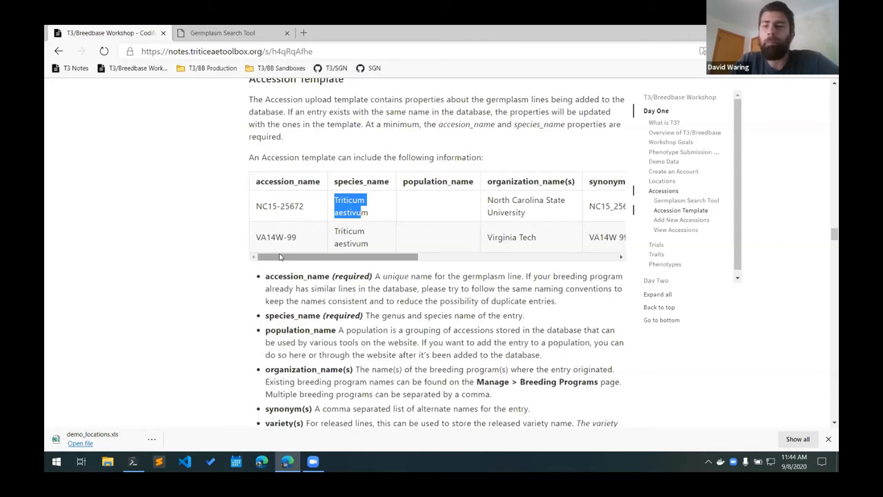
pyautogui.moveTo(341, 266)
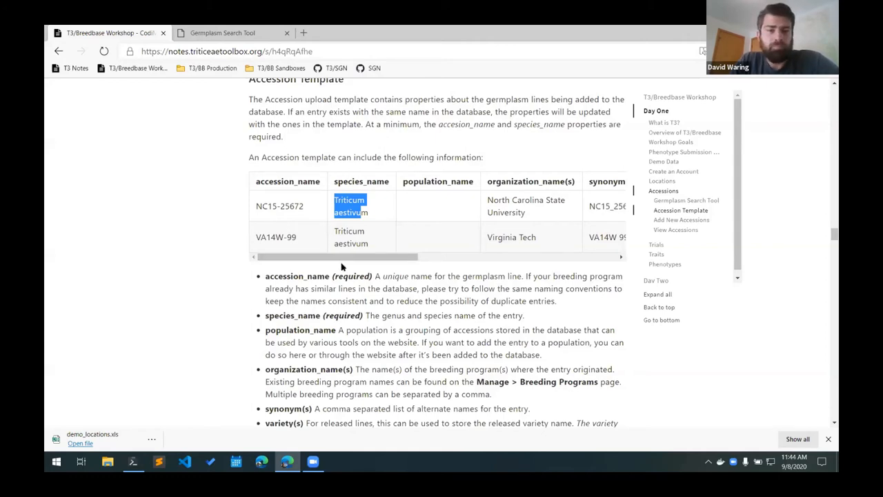
pyautogui.doubleClick(438, 181)
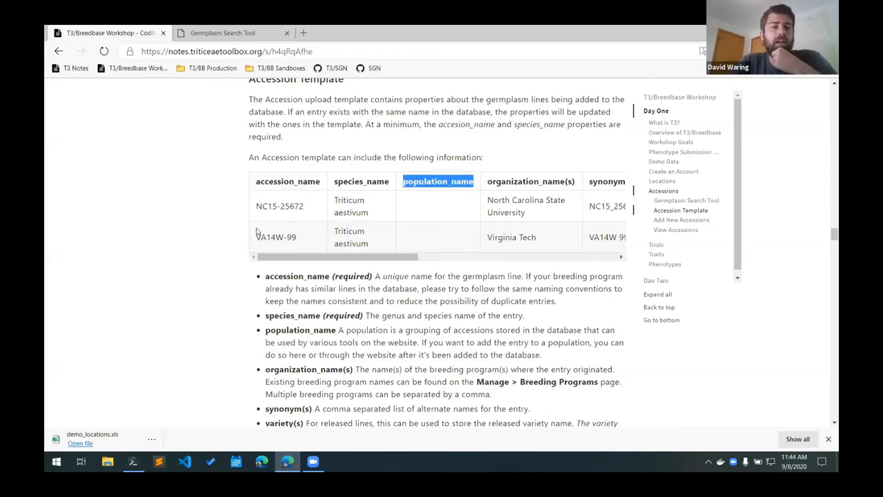
pyautogui.moveTo(308, 236)
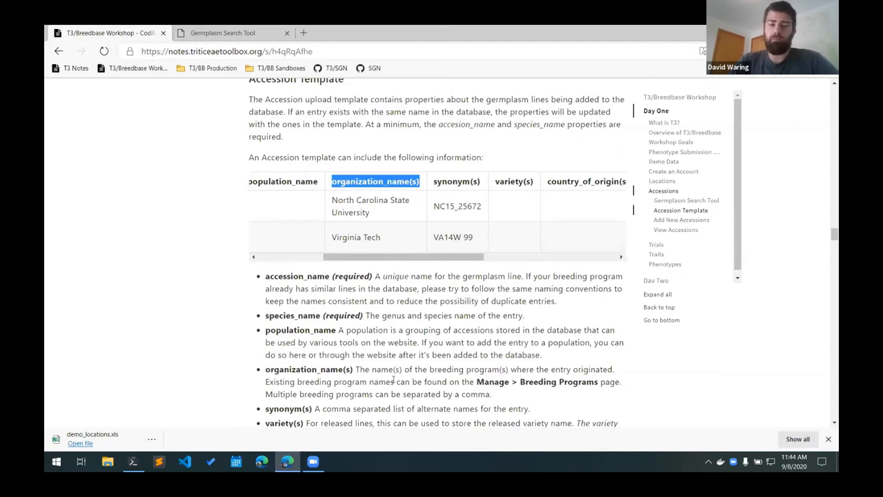
# Highlight the first row's organization name, then browse T3/Wheat's breeding programs list
pyautogui.doubleClick(370, 206)
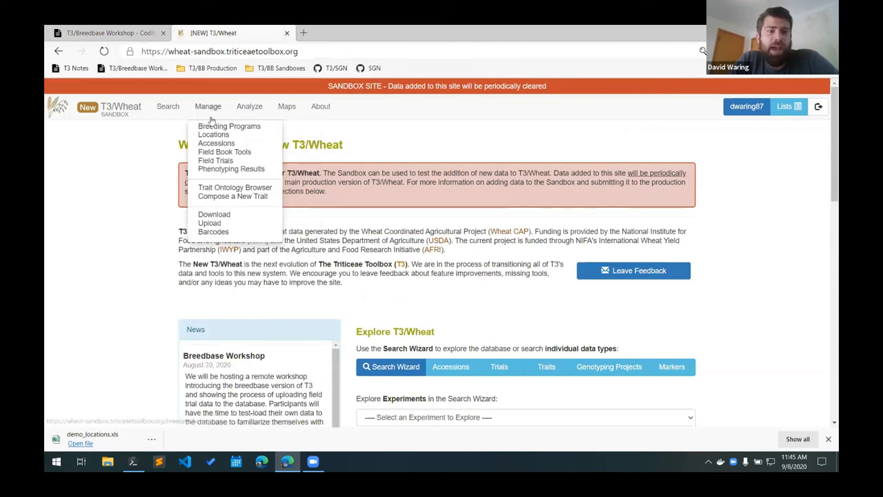
pyautogui.click(229, 126)
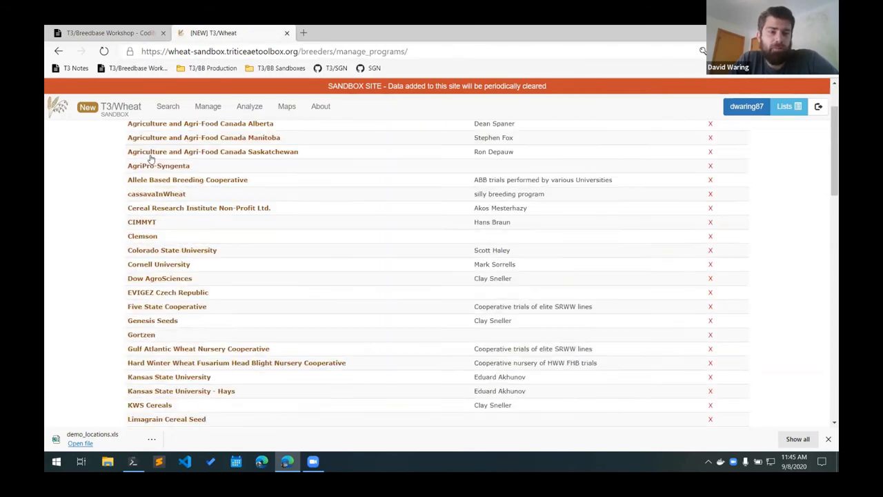
pyautogui.scroll(-3)
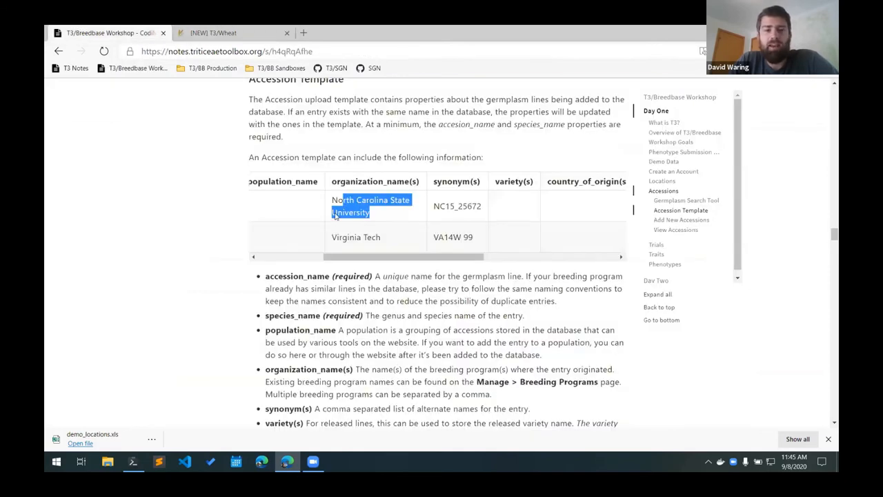
pyautogui.moveTo(399, 364)
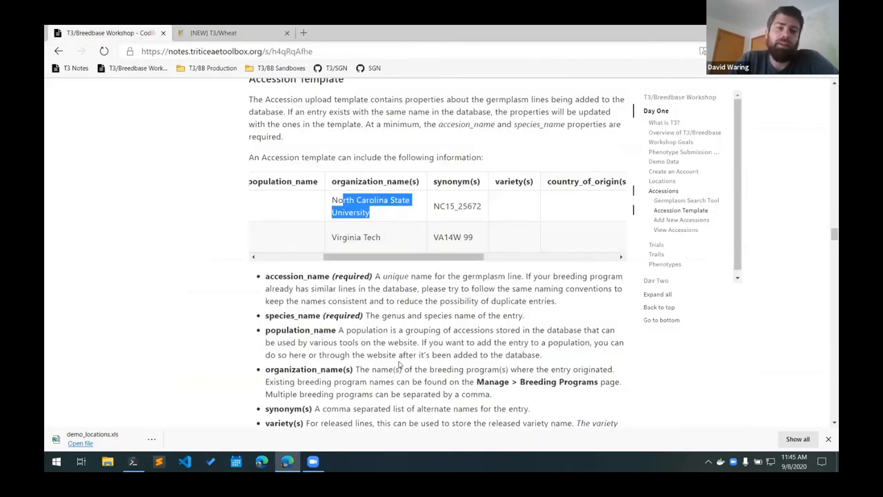
pyautogui.scroll(-3)
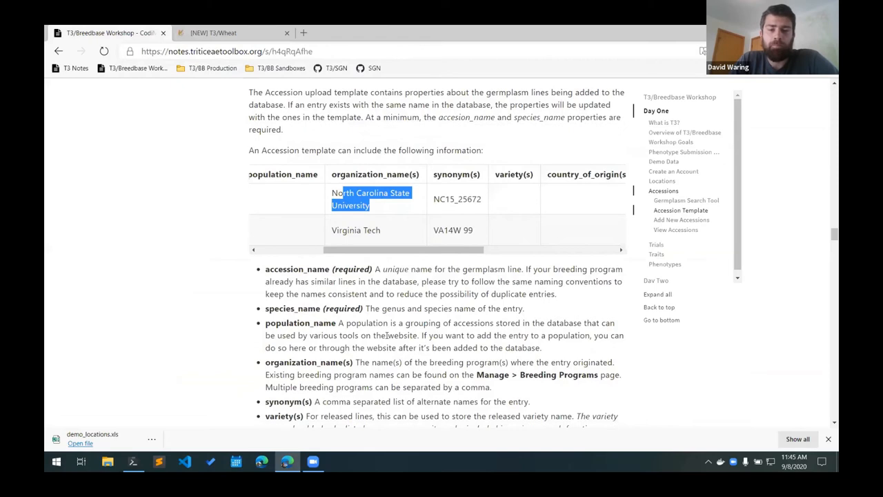
pyautogui.scroll(-3)
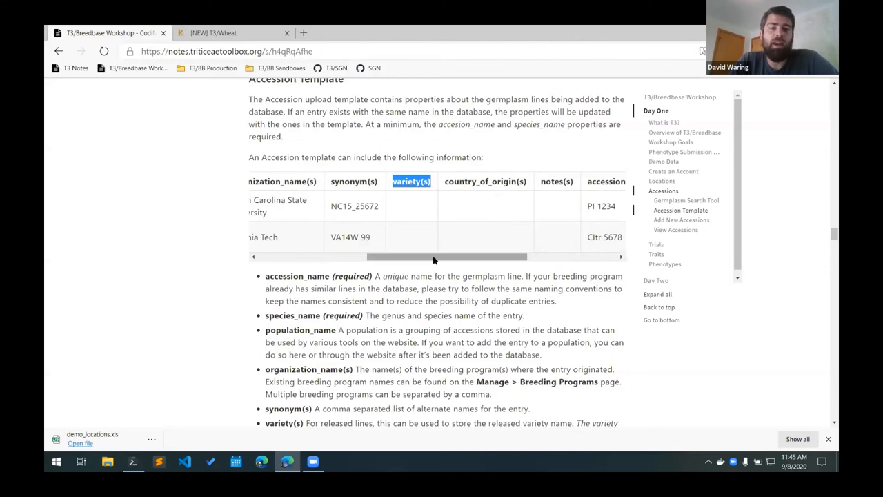
pyautogui.moveTo(445, 256); pyautogui.dragTo(356, 257)
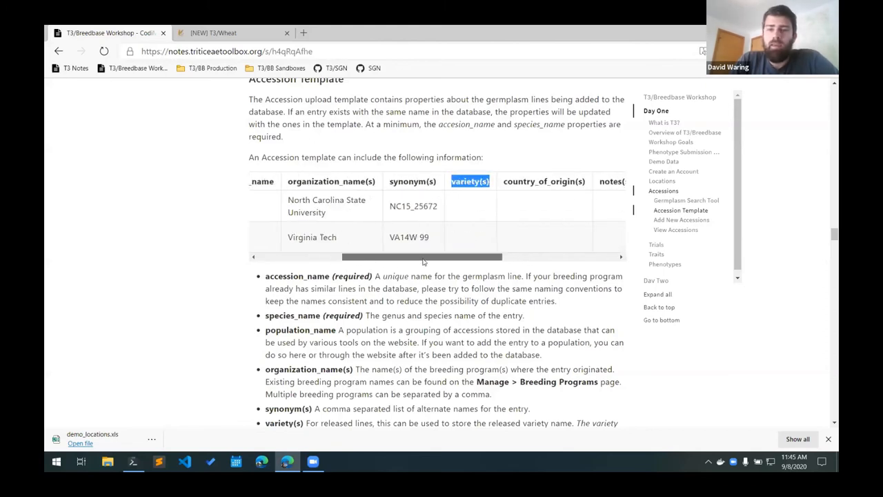
pyautogui.hscroll(3)
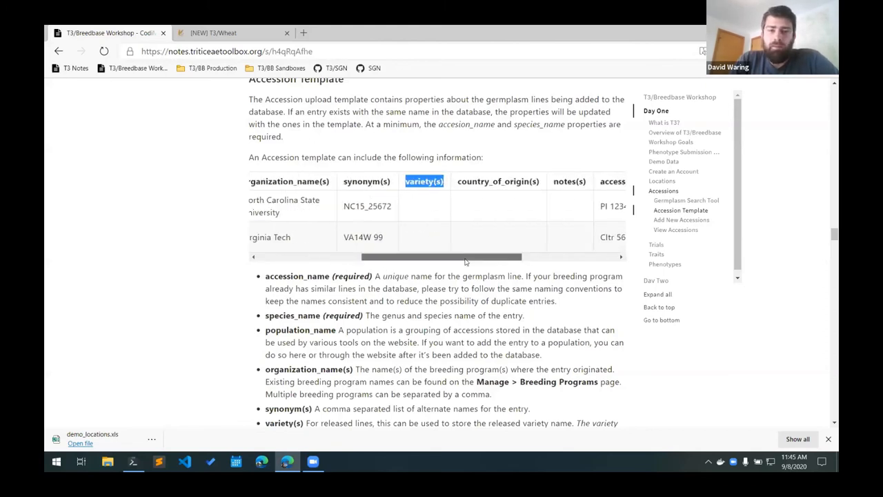
pyautogui.moveTo(449, 257); pyautogui.dragTo(524, 256)
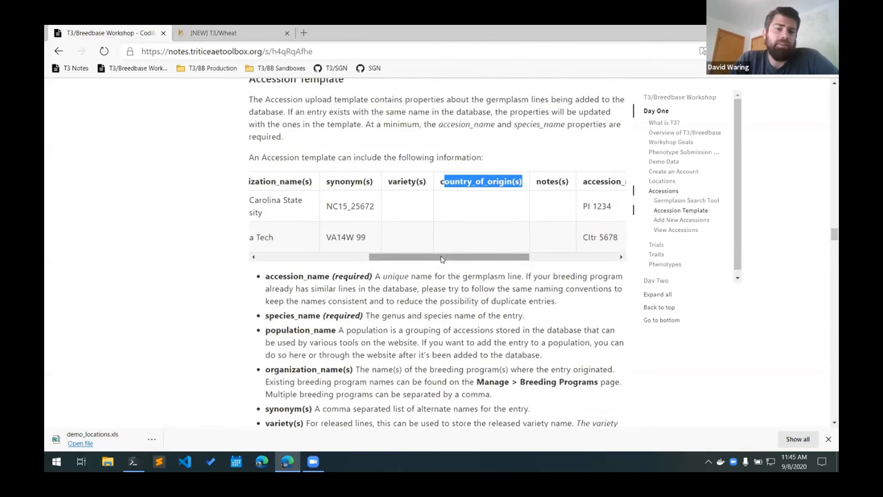
pyautogui.moveTo(442, 256); pyautogui.dragTo(490, 257)
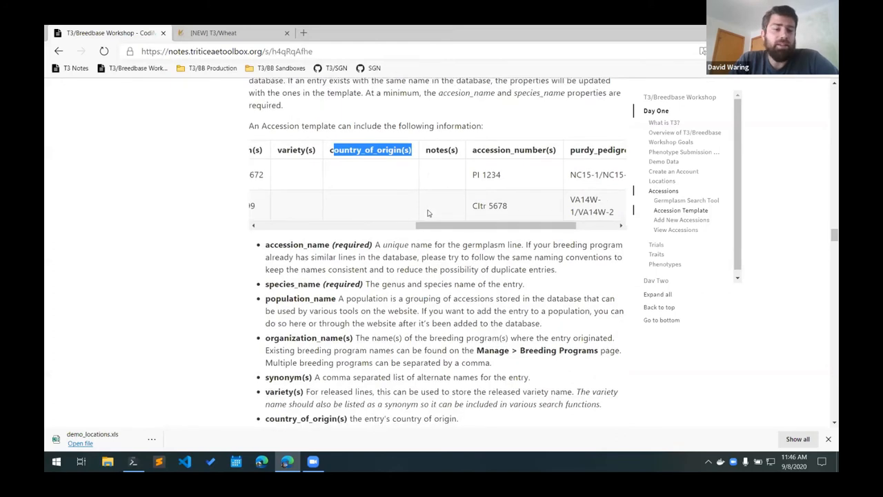
pyautogui.scroll(-3)
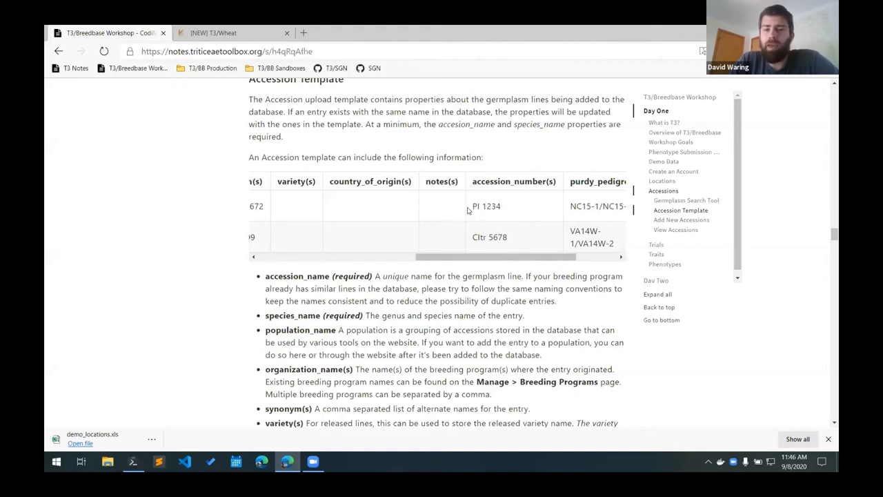
# Highlight the example accession number PI 1234 and pedigree NC15-1/NC15-2
pyautogui.doubleClick(475, 205)
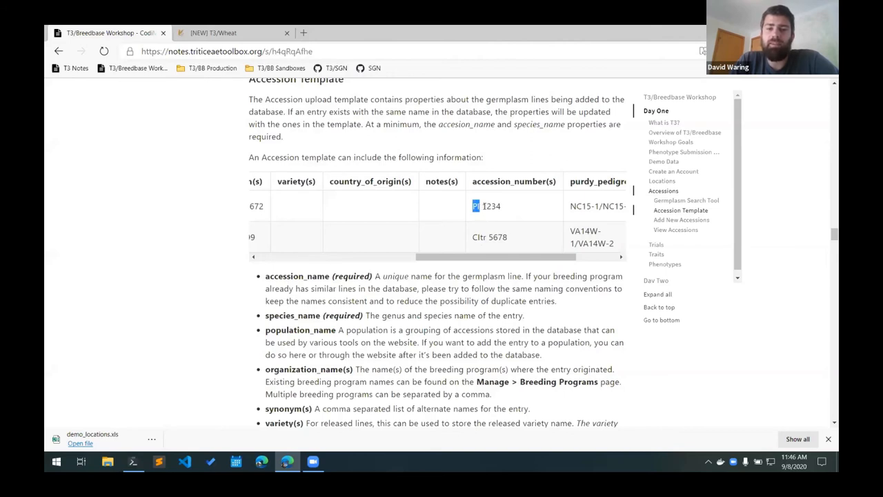
pyautogui.doubleClick(490, 206)
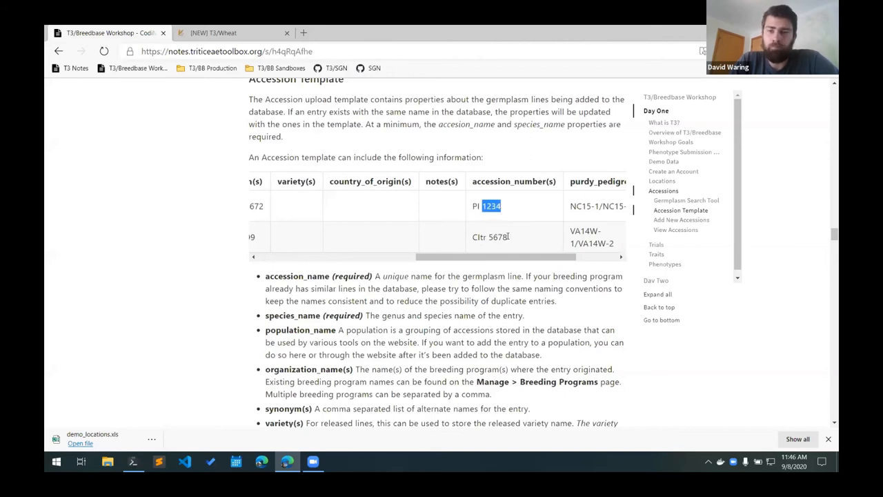
pyautogui.hscroll(3)
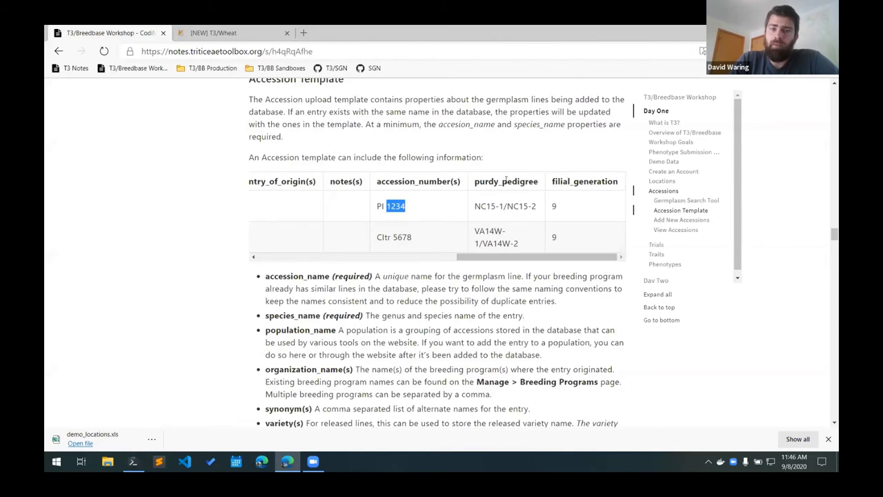
pyautogui.doubleClick(506, 180)
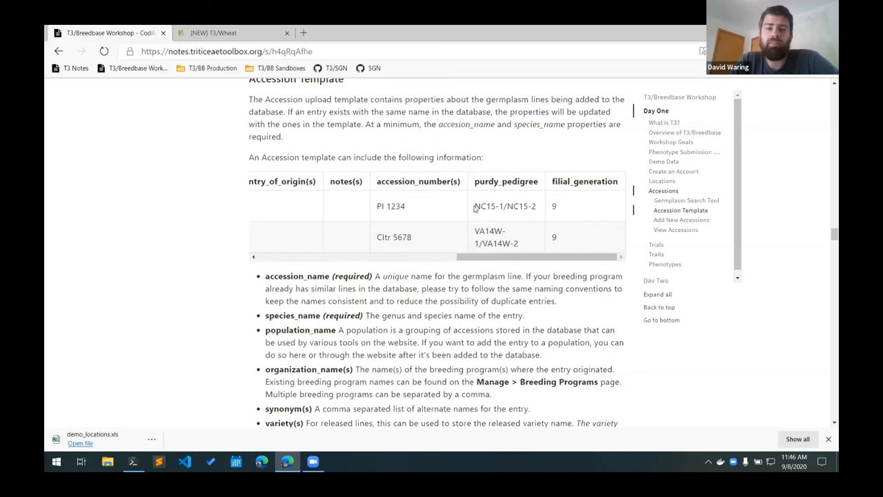
pyautogui.doubleClick(504, 206)
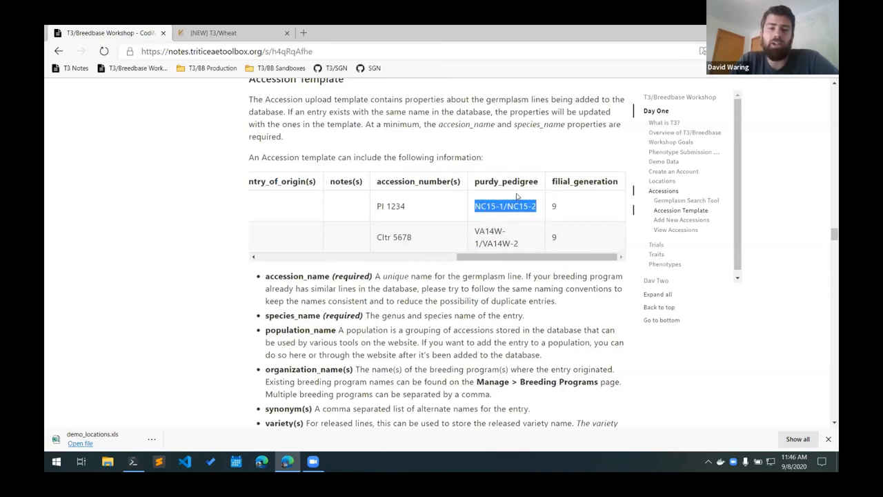
pyautogui.moveTo(547, 253)
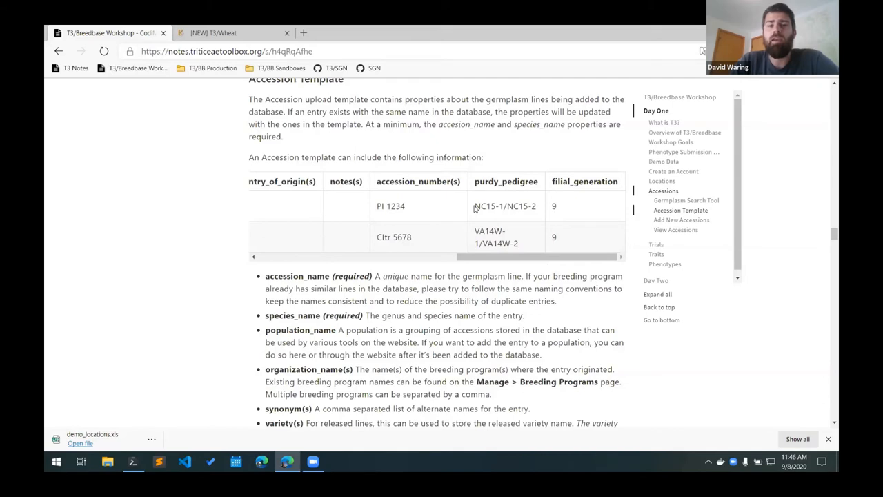
pyautogui.doubleClick(504, 206)
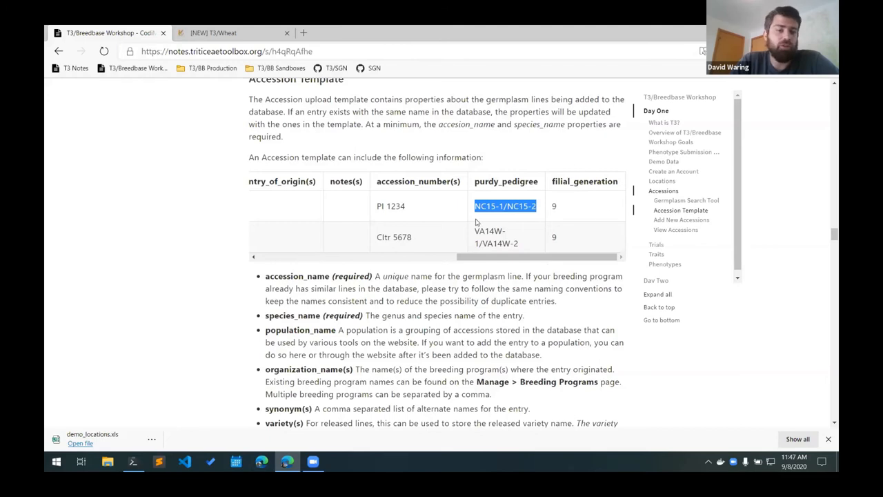
# Download demo_accessions.xls from the Demo Accession Template link
pyautogui.scroll(-3)
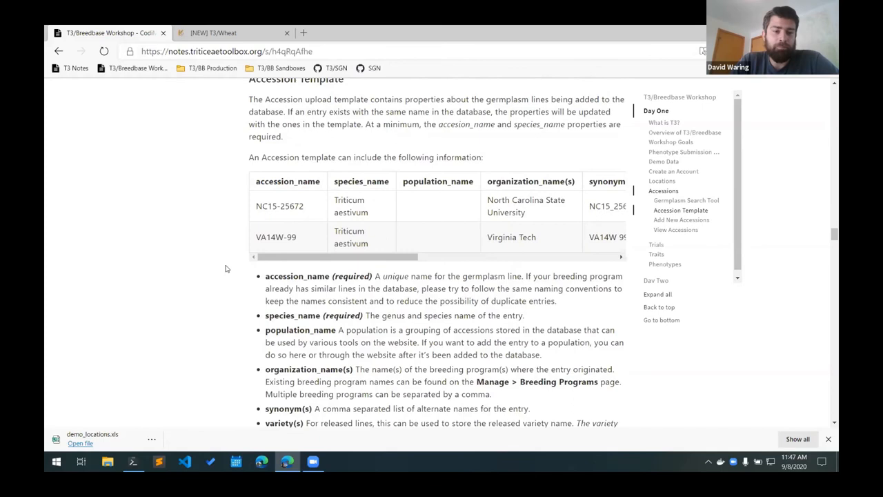
pyautogui.scroll(-3)
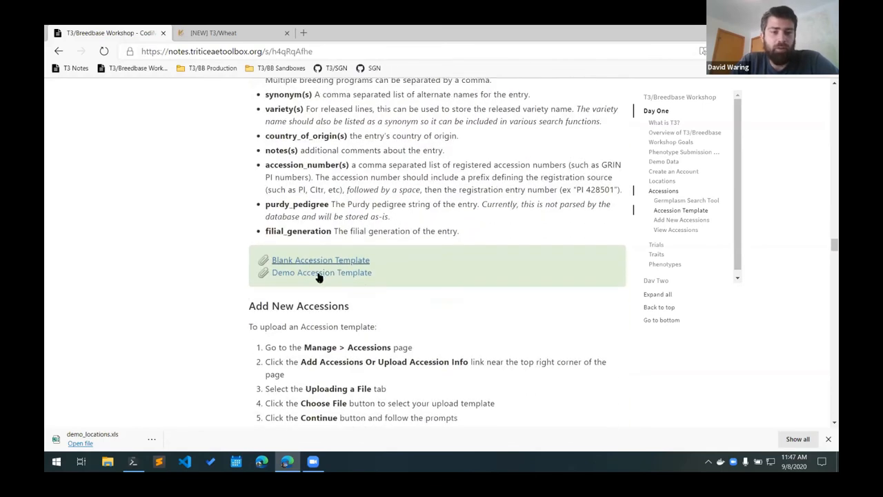
pyautogui.click(321, 272)
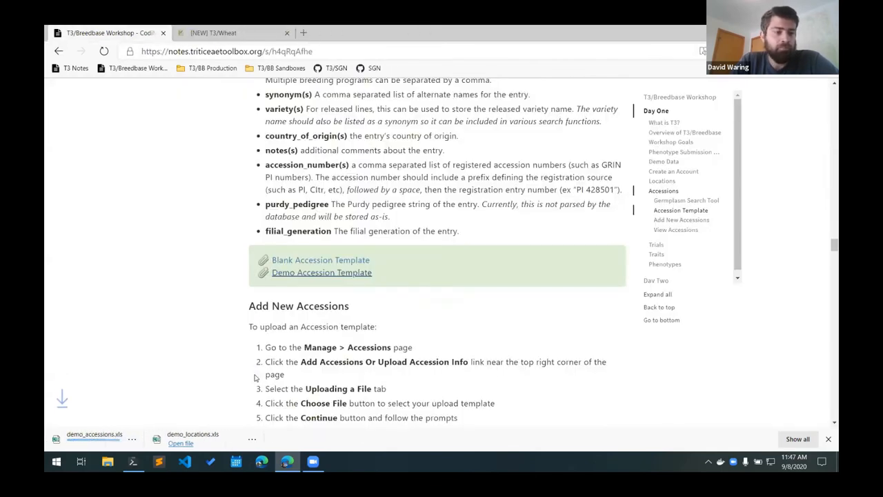
# In the T3/Wheat sandbox, go to Manage > Accessions and start adding accessions
pyautogui.click(233, 32)
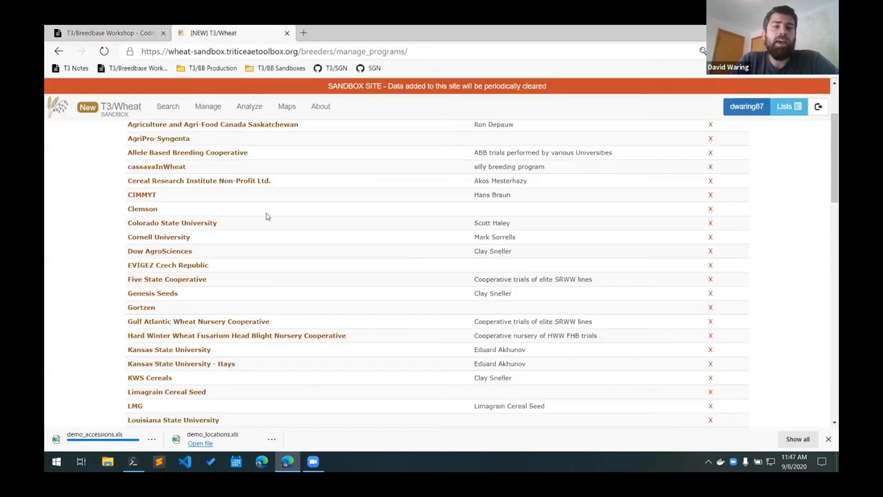
pyautogui.click(207, 106)
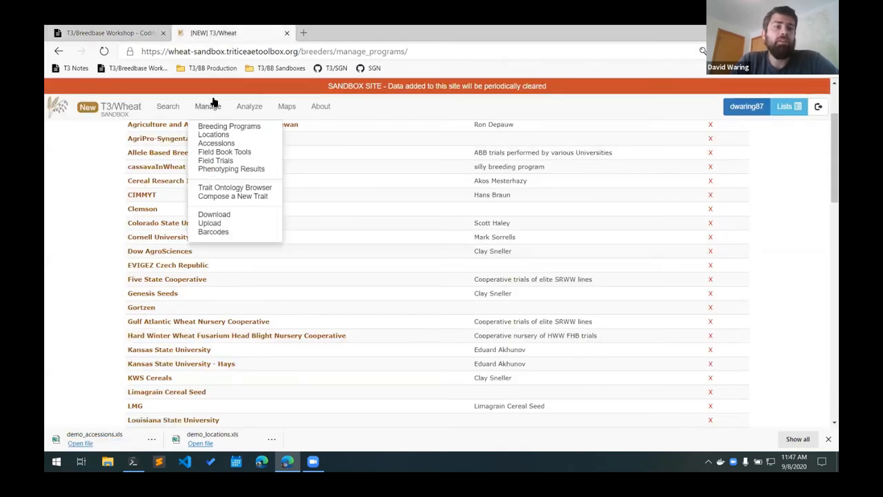
pyautogui.moveTo(216, 142)
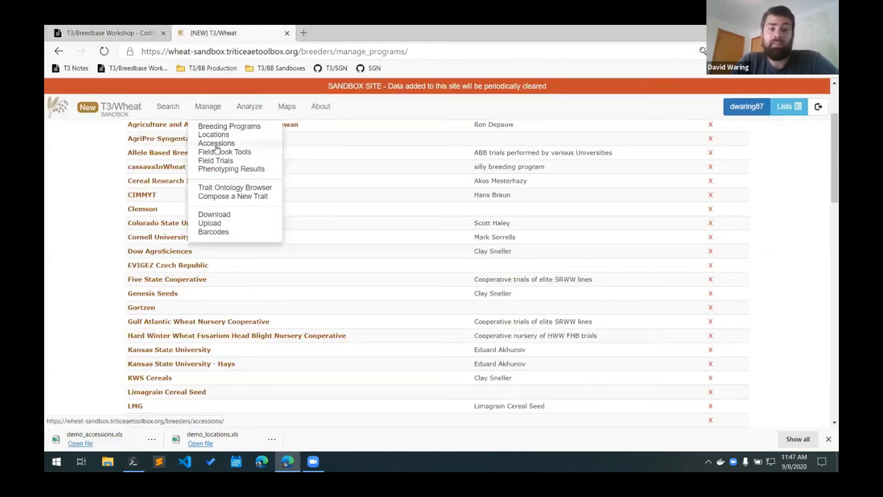
pyautogui.click(217, 143)
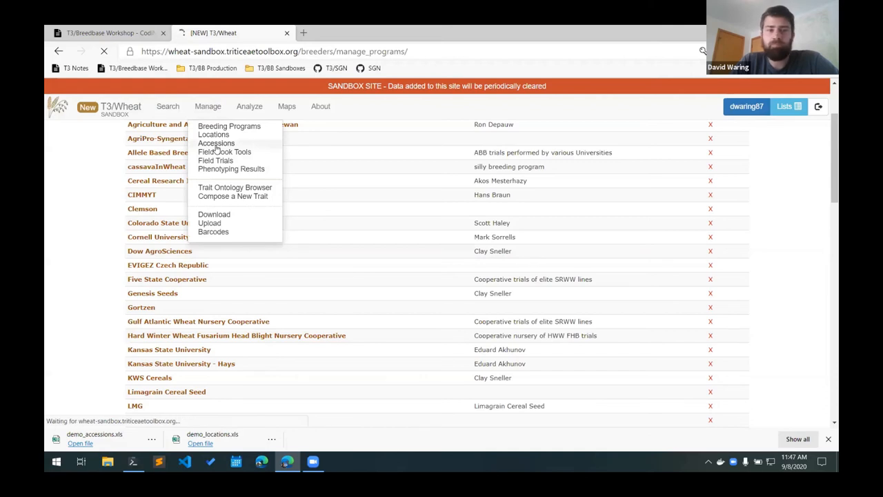
pyautogui.click(216, 143)
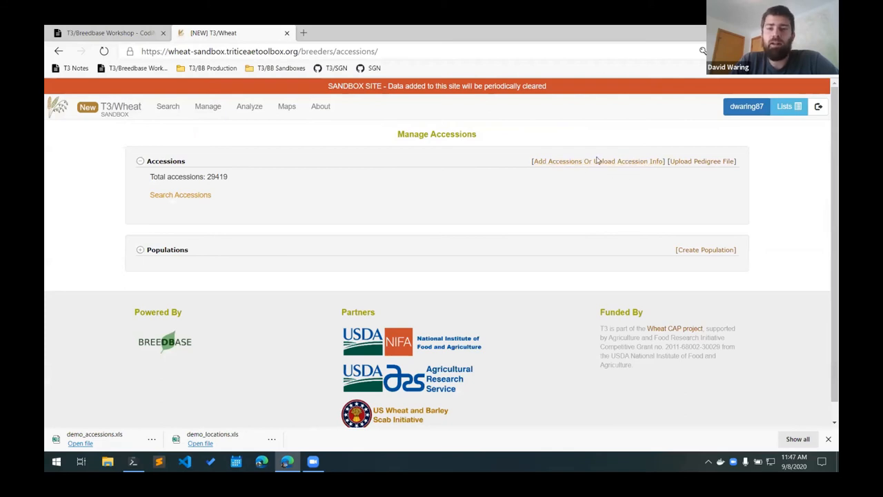
pyautogui.moveTo(613, 167)
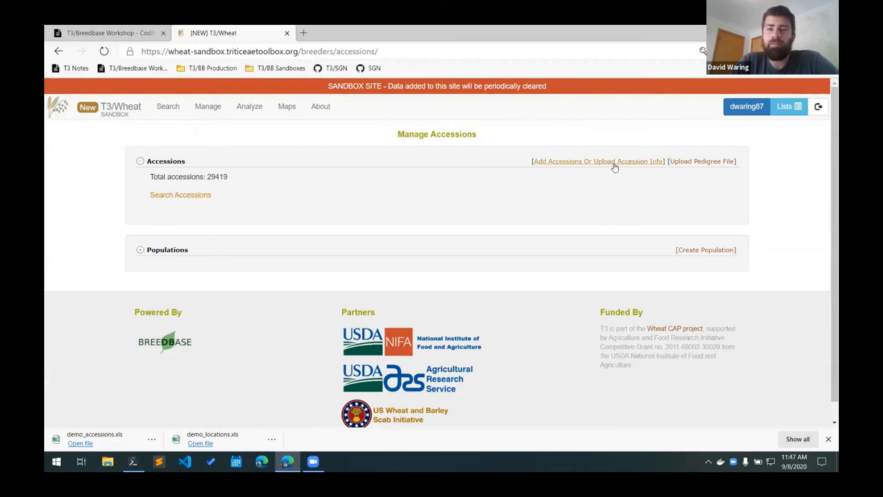
pyautogui.click(597, 161)
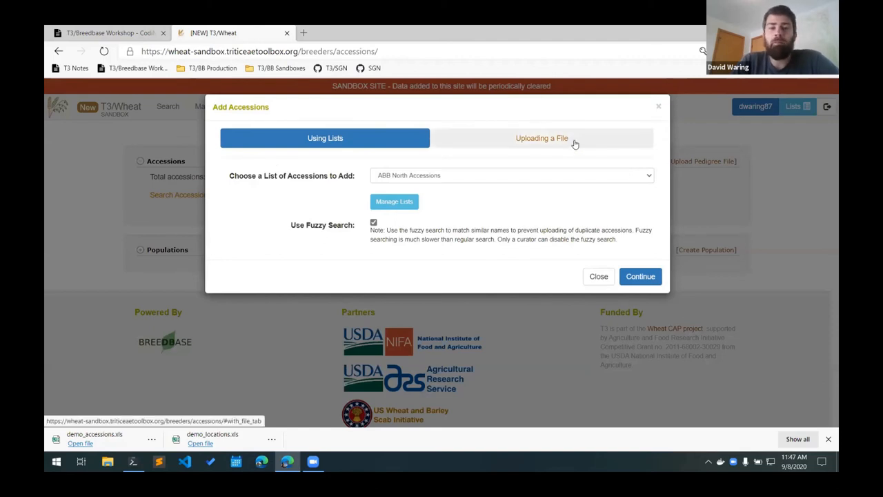
pyautogui.click(542, 138)
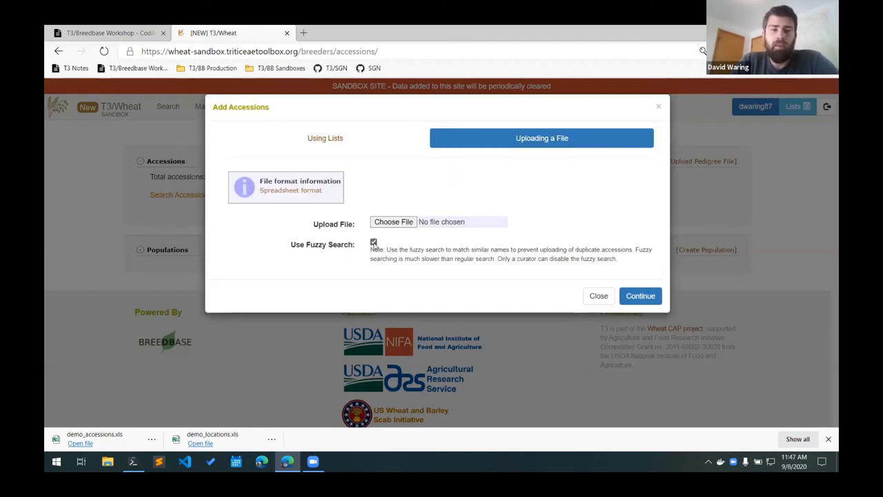
pyautogui.click(373, 242)
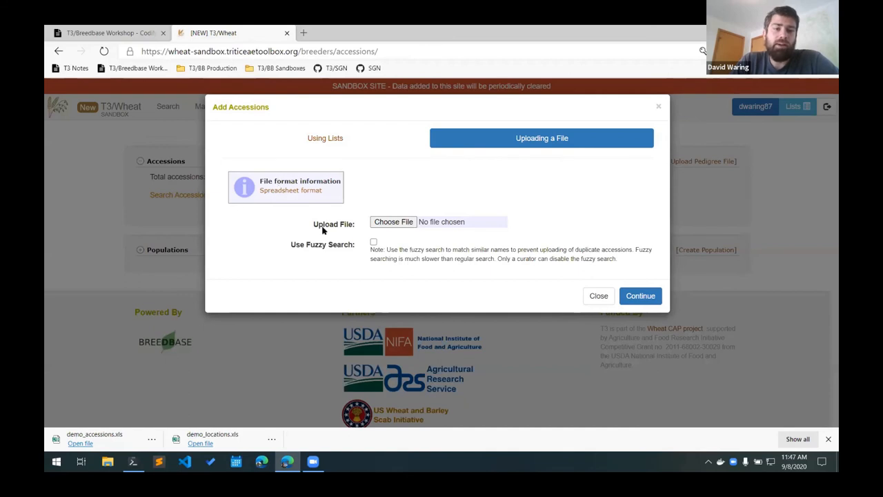
pyautogui.moveTo(333, 198)
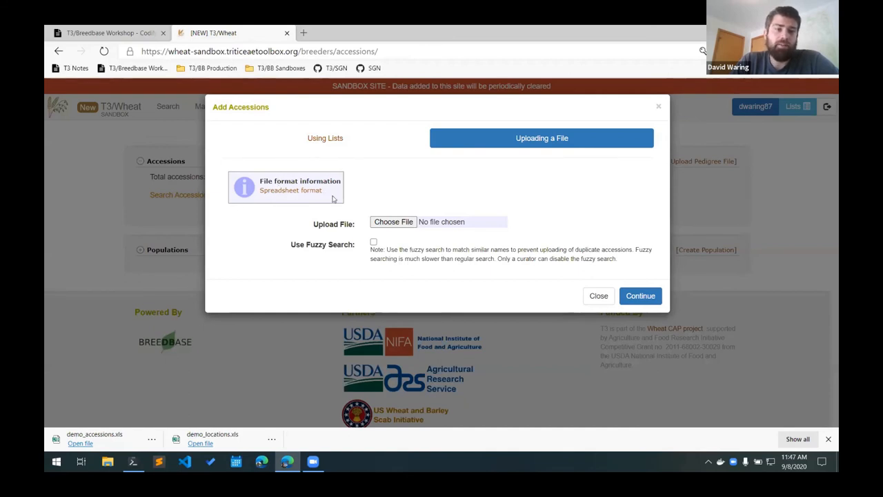
pyautogui.click(290, 186)
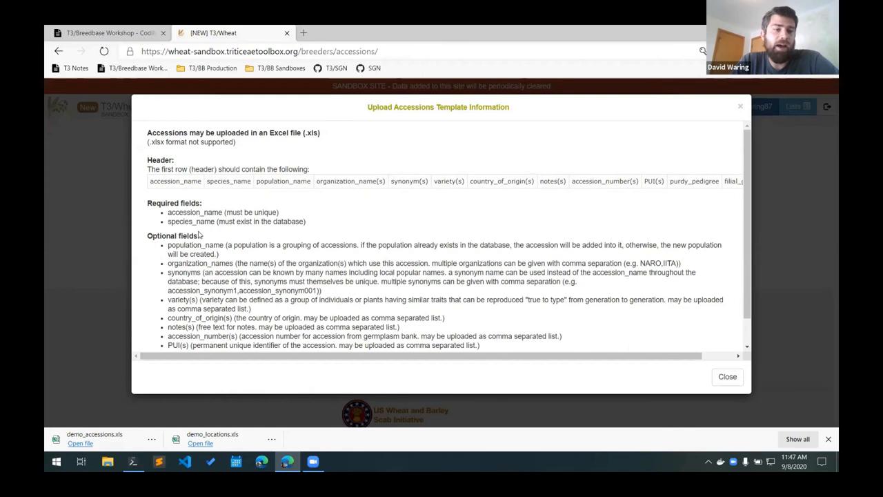
pyautogui.scroll(-3)
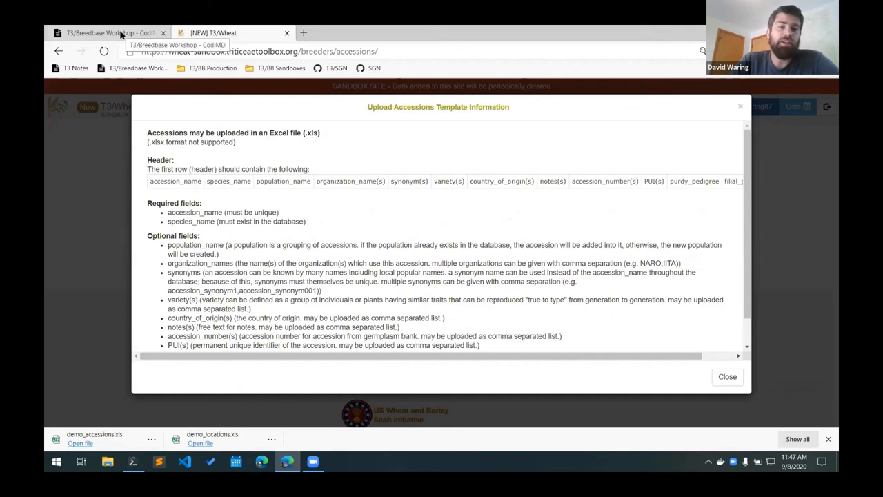
pyautogui.moveTo(174, 113)
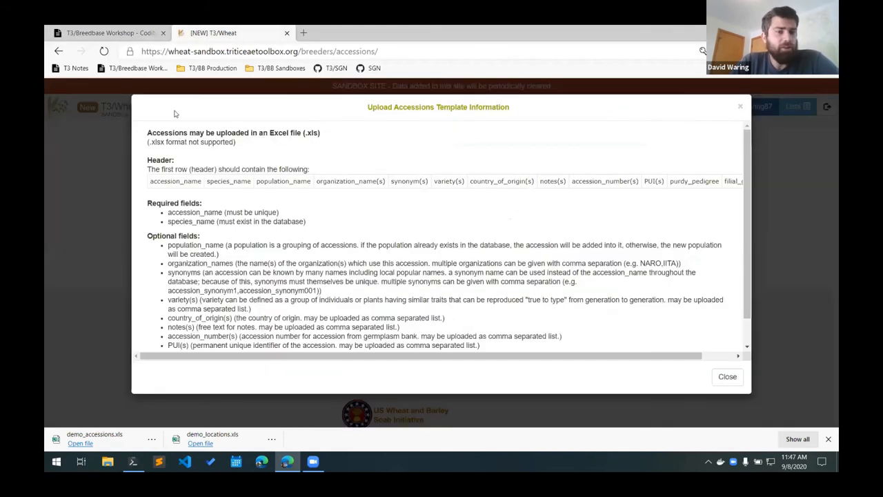
pyautogui.moveTo(393, 273)
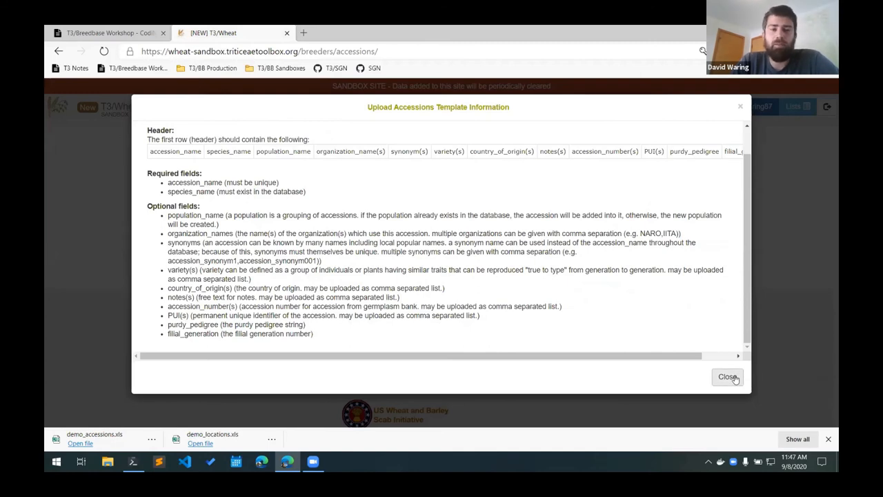
pyautogui.click(727, 377)
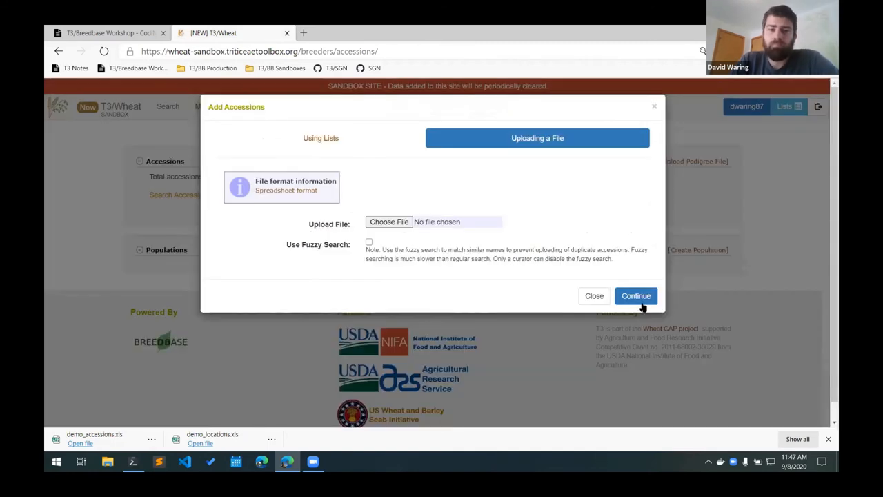
# Upload demo_accessions.xls and save the new accessions NC15-25672 and VA14W-99
pyautogui.click(388, 222)
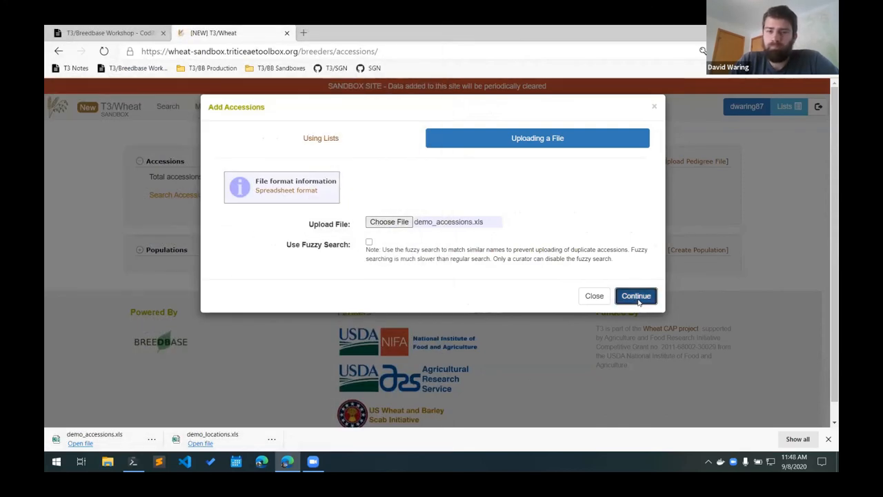
pyautogui.click(636, 295)
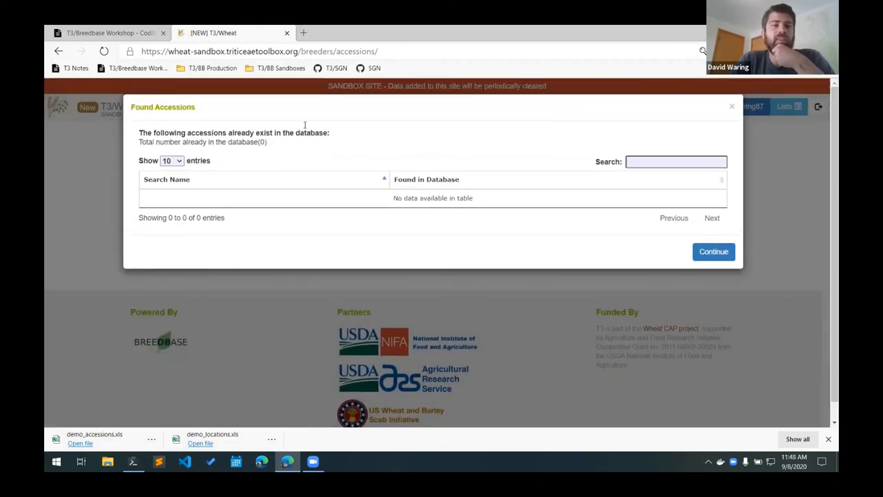
pyautogui.moveTo(248, 210)
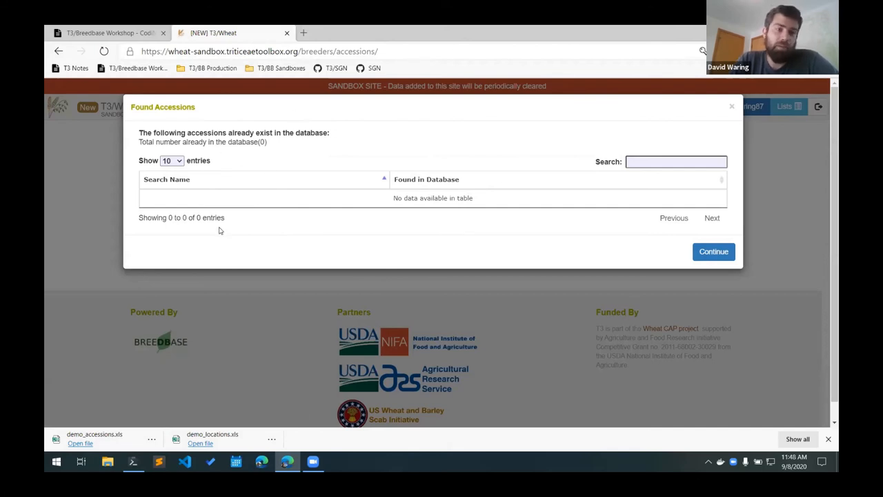
pyautogui.moveTo(228, 192)
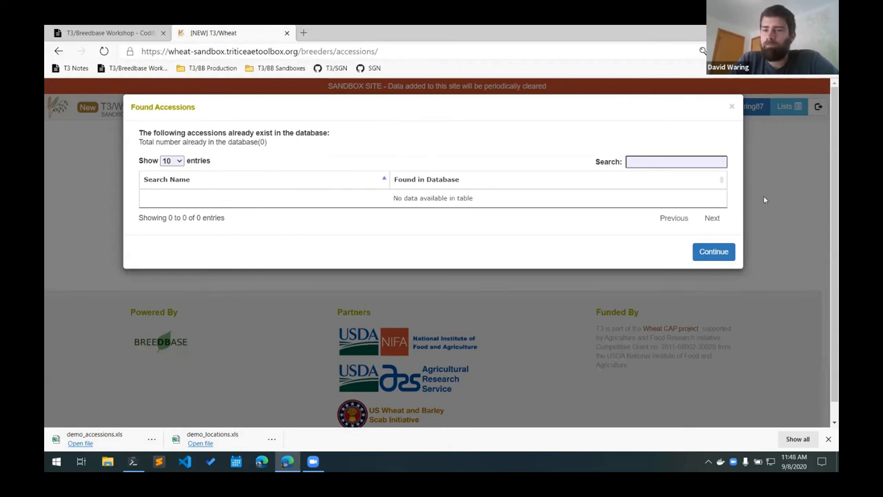
pyautogui.click(713, 251)
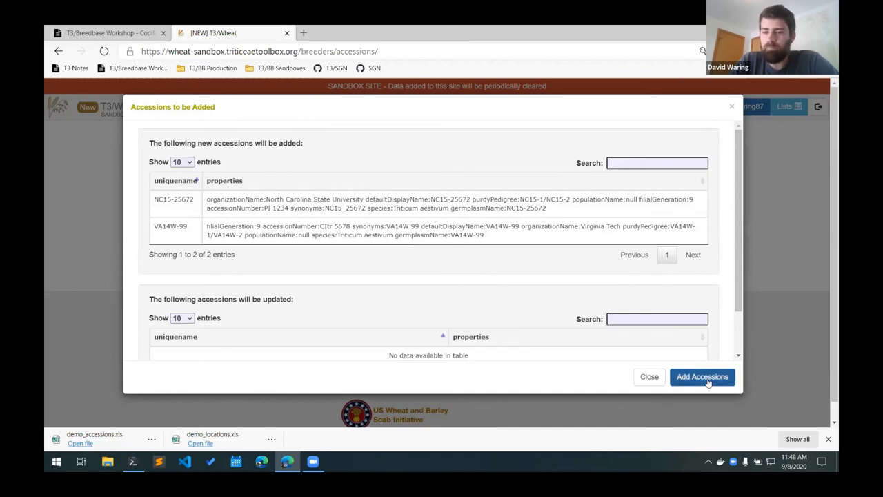
pyautogui.click(702, 377)
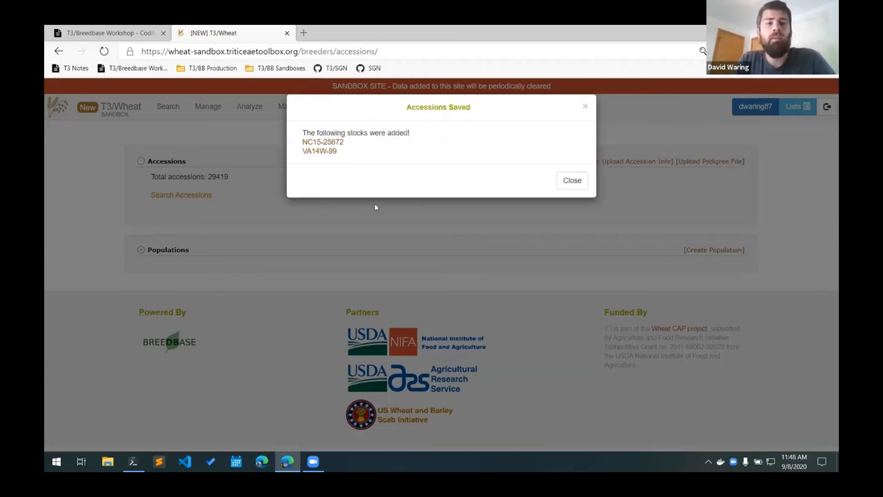
# Review NC15-25672's stock page: synonym, PI 1234 accession number and pedigree
pyautogui.click(322, 142)
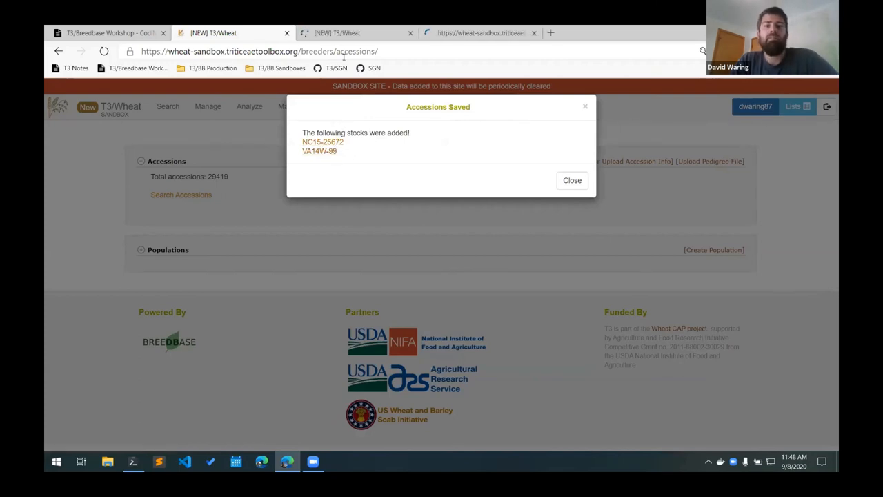
pyautogui.click(322, 142)
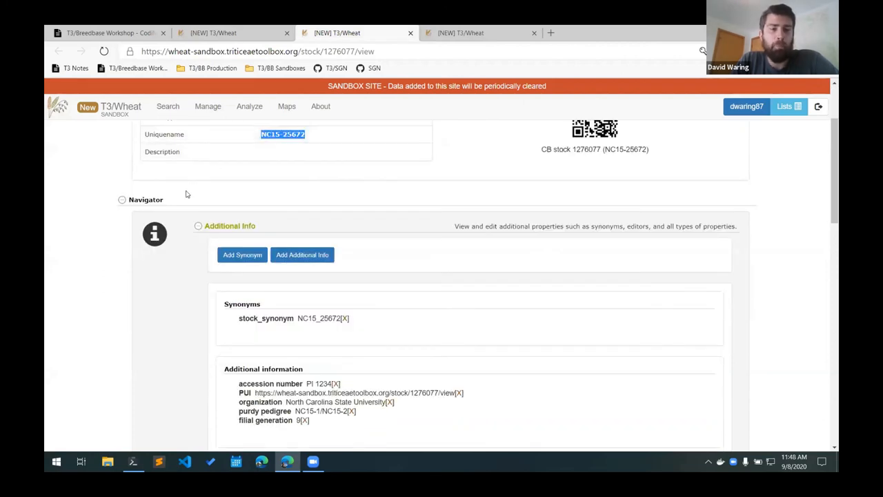
pyautogui.moveTo(270, 238)
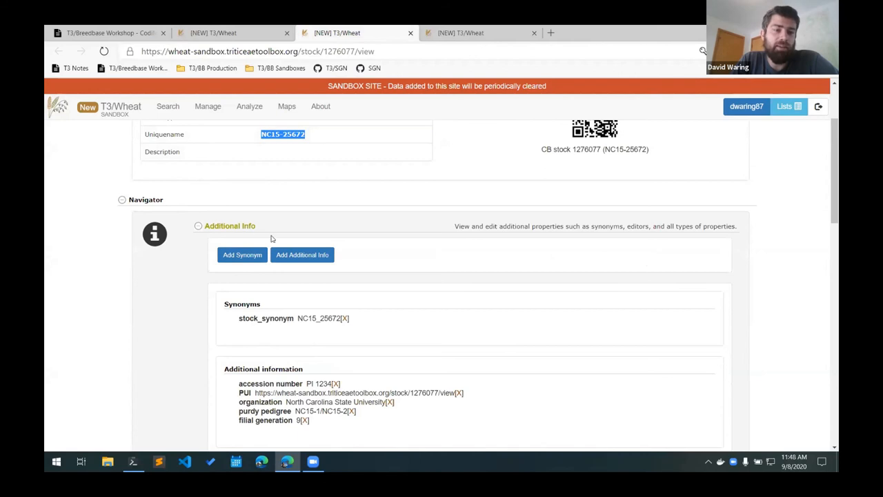
pyautogui.scroll(-3)
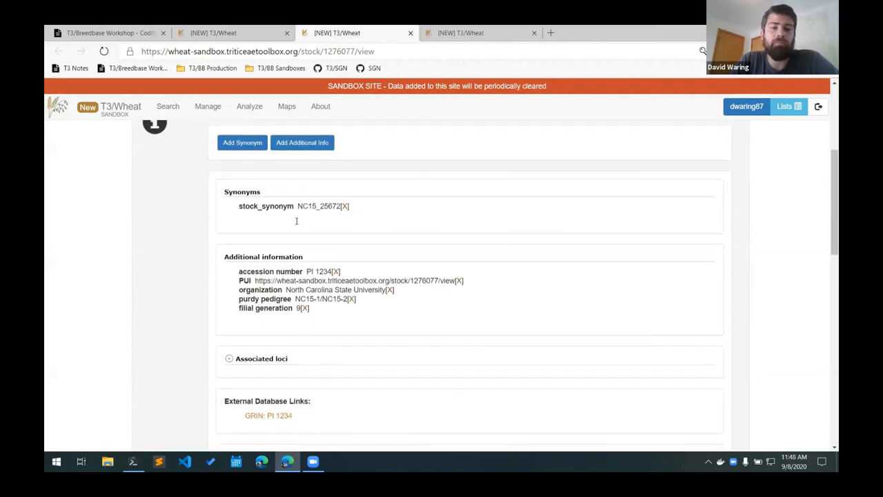
pyautogui.doubleClick(318, 206)
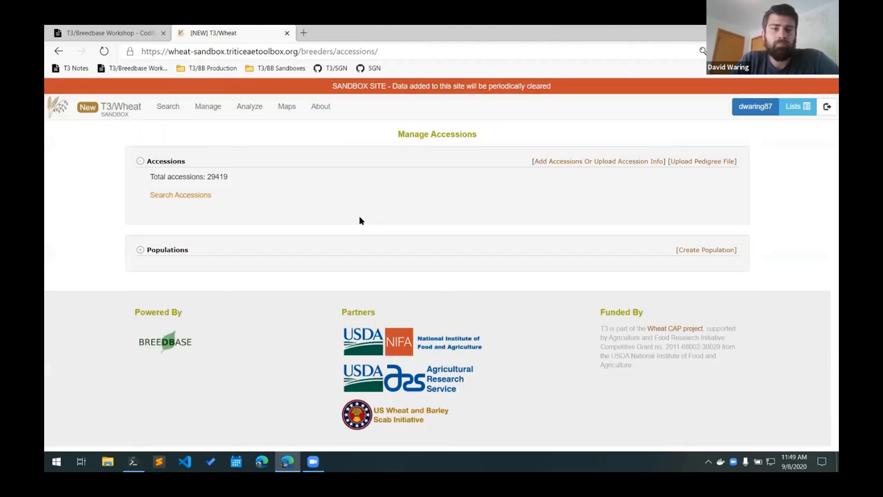
# Return to the T3/Breedbase Workshop notes and scroll to the Germplasm Search Tool section
pyautogui.click(107, 32)
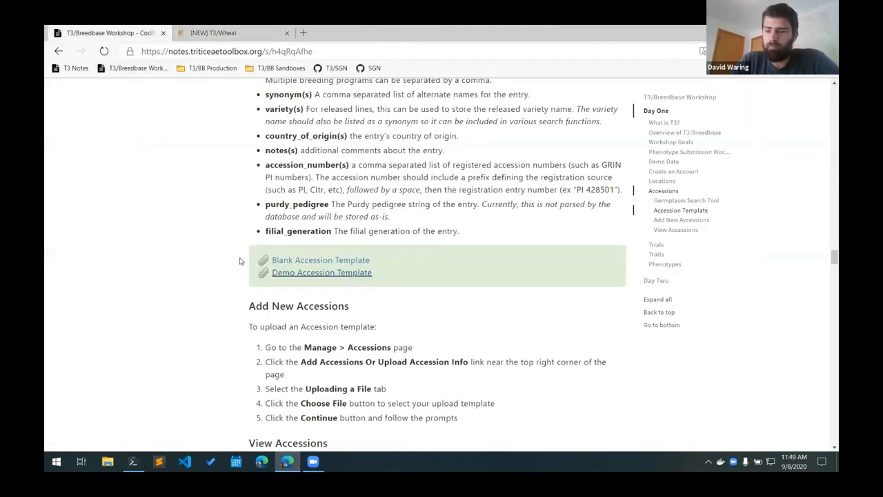
pyautogui.scroll(-3)
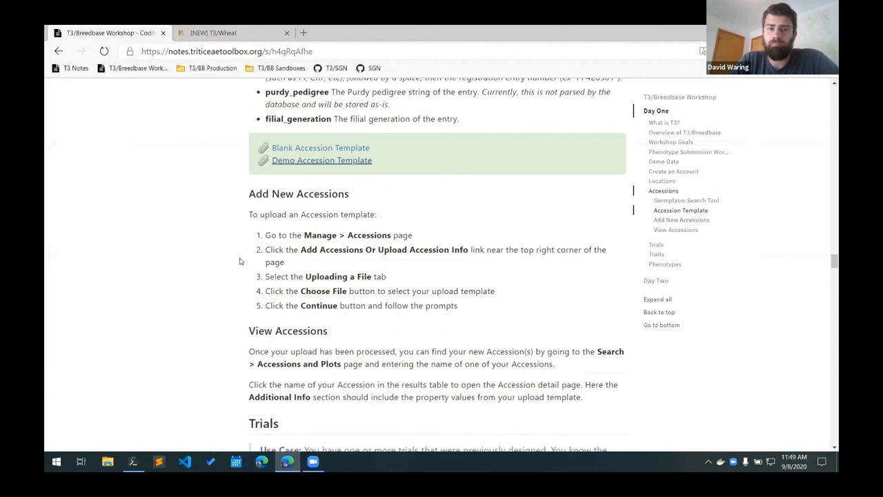
pyautogui.scroll(-3)
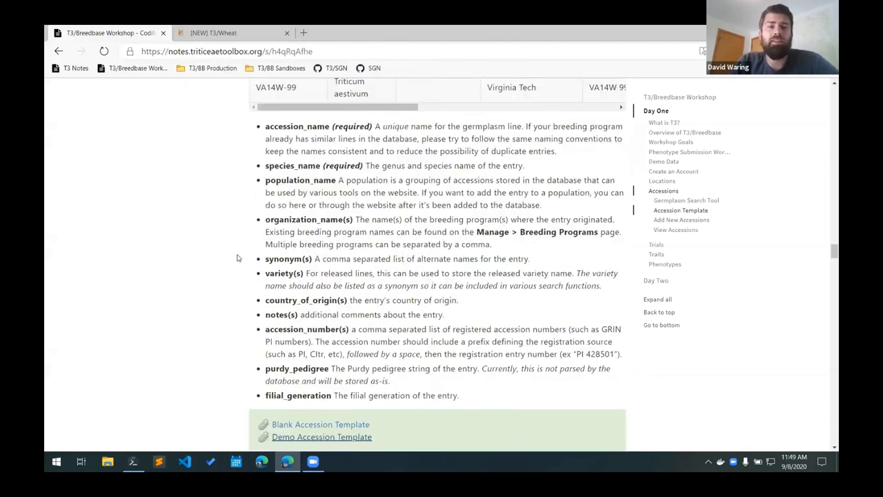
pyautogui.click(686, 200)
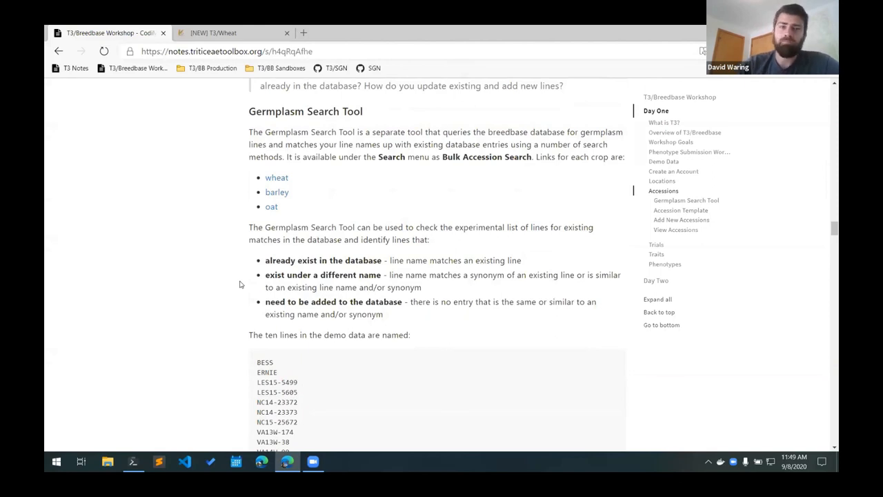
pyautogui.scroll(-3)
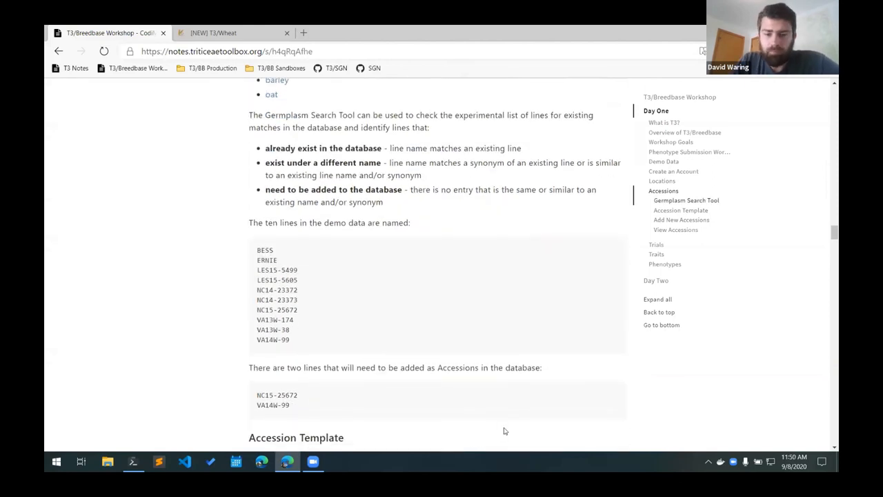
pyautogui.moveTo(349, 457)
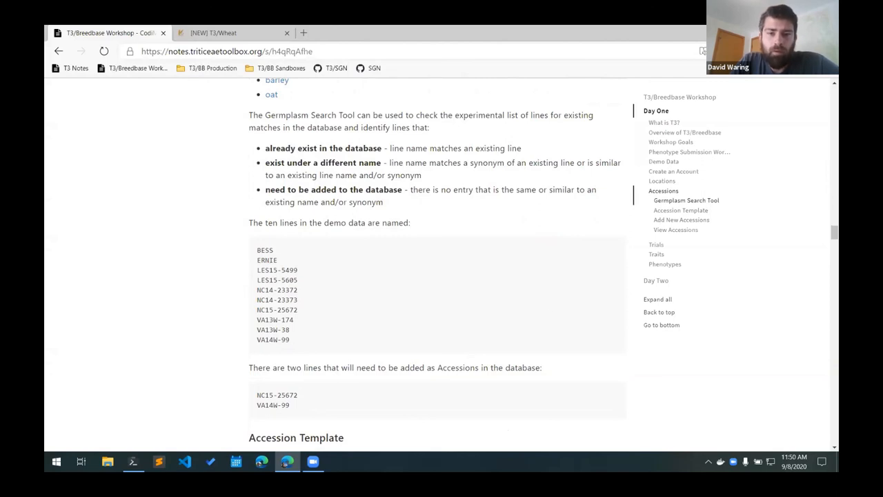
pyautogui.scroll(-3)
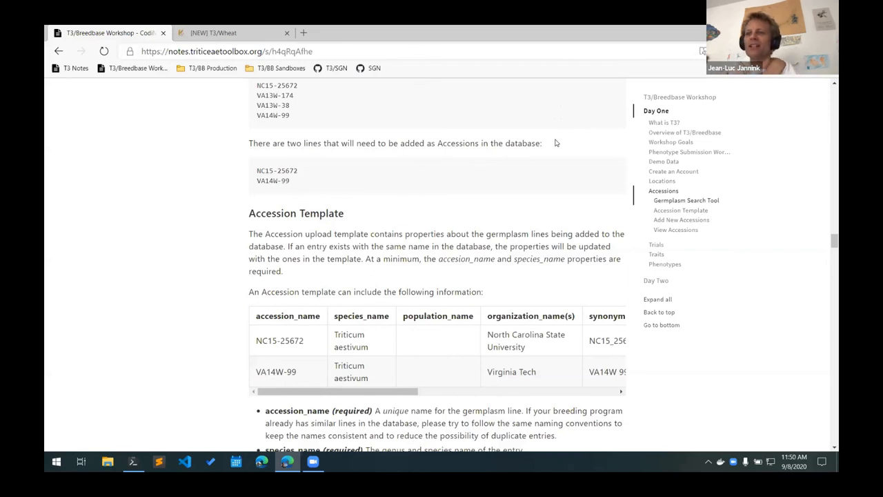
pyautogui.moveTo(440, 227)
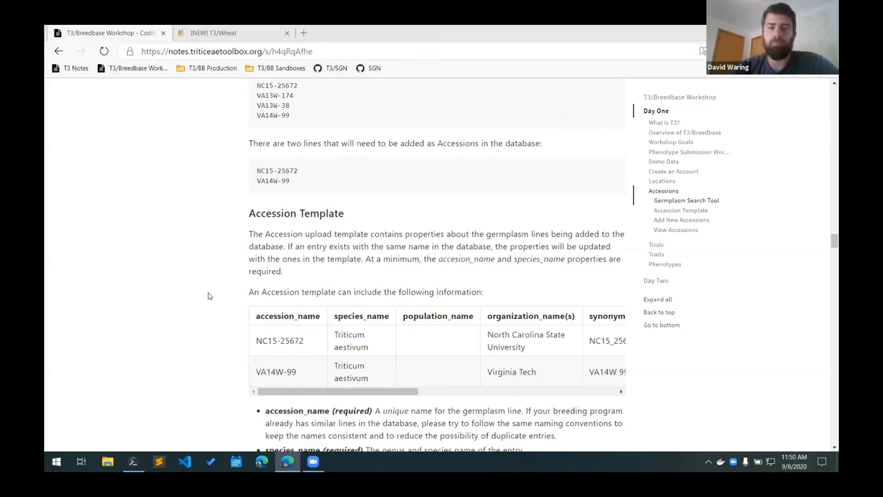
pyautogui.scroll(-3)
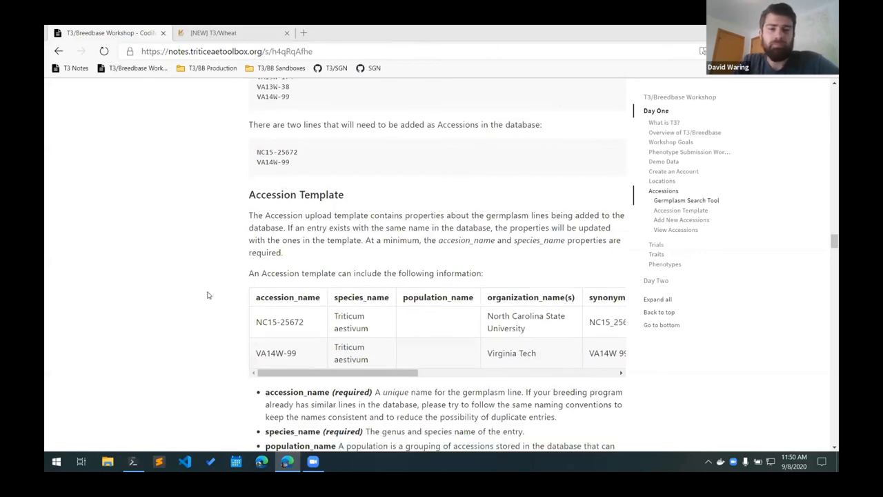
pyautogui.scroll(-3)
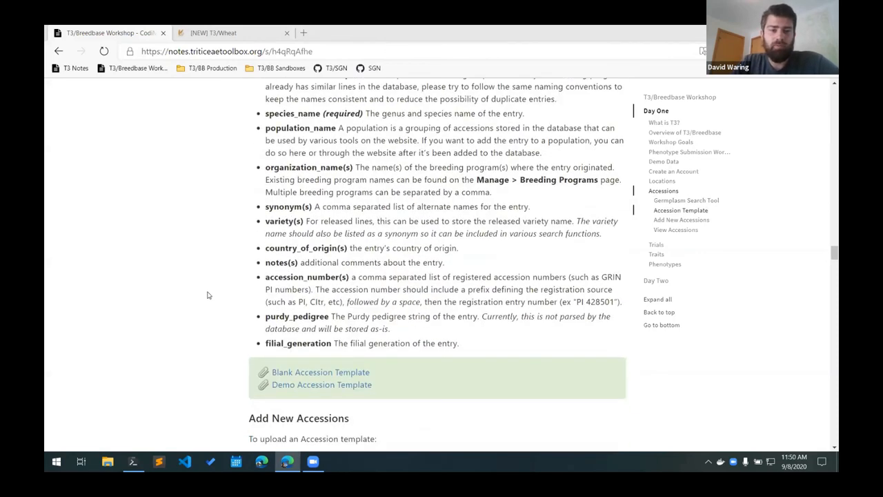
pyautogui.scroll(-3)
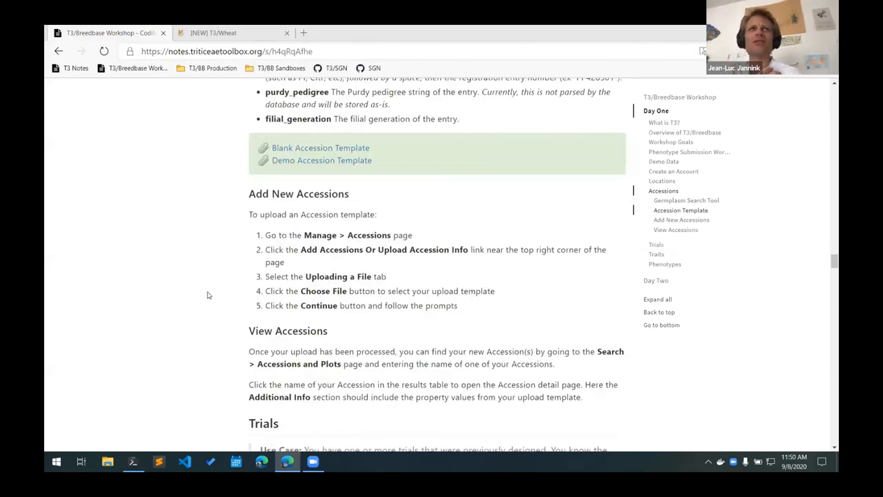